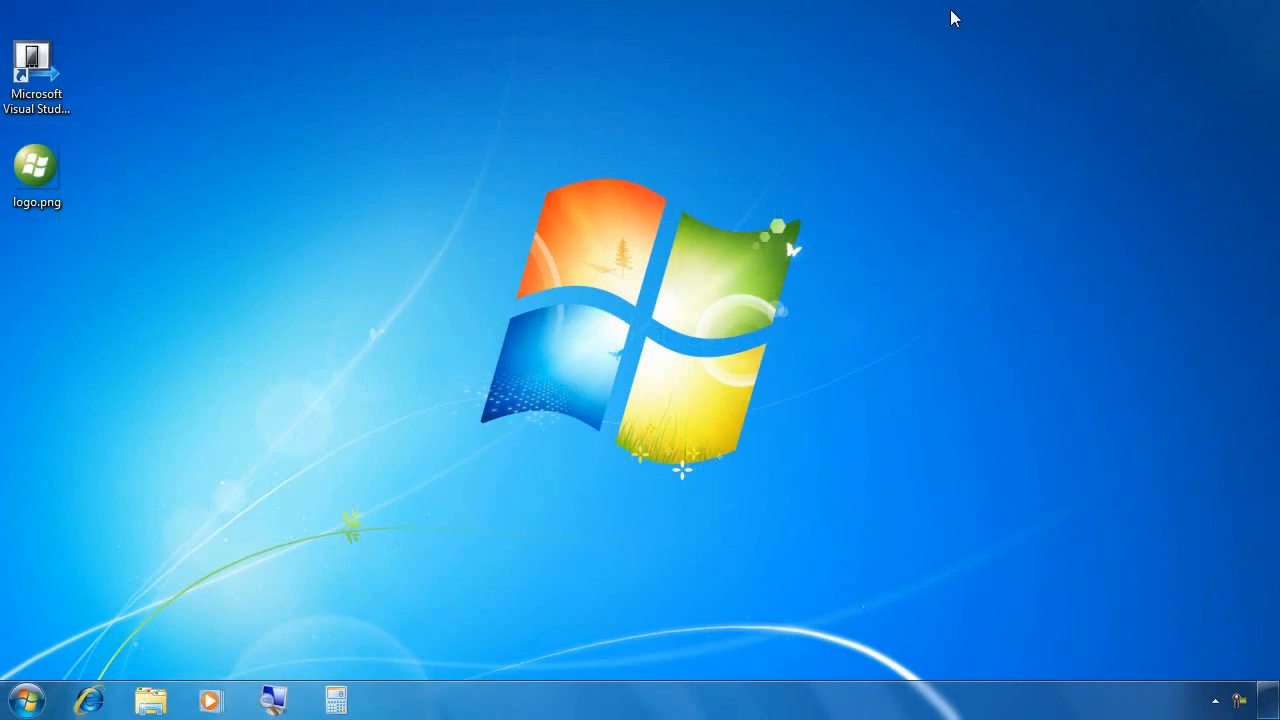
Launch Visual Studio 2010 Express for Windows Phone from the desktop shortcut.
double_click(36, 64)
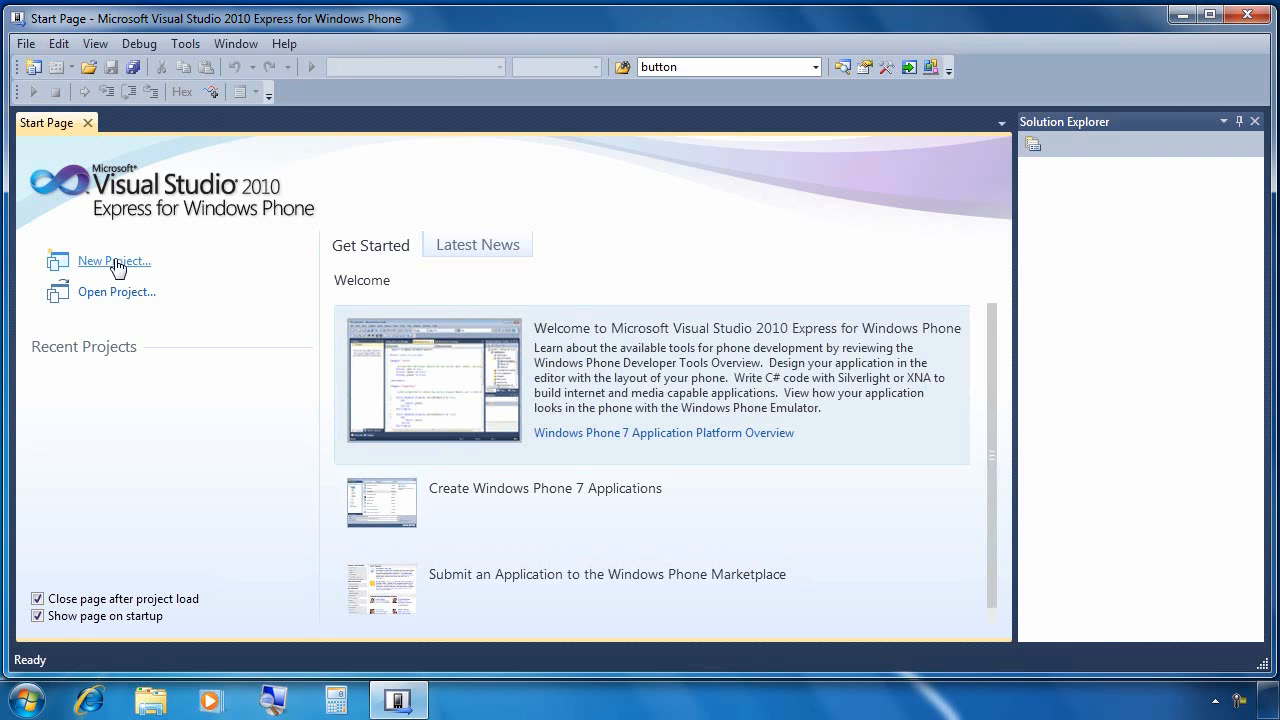
Create the Windows Phone Game (4.0) project WindowsPhoneGame1 from the New Project dialog.
click(112, 260)
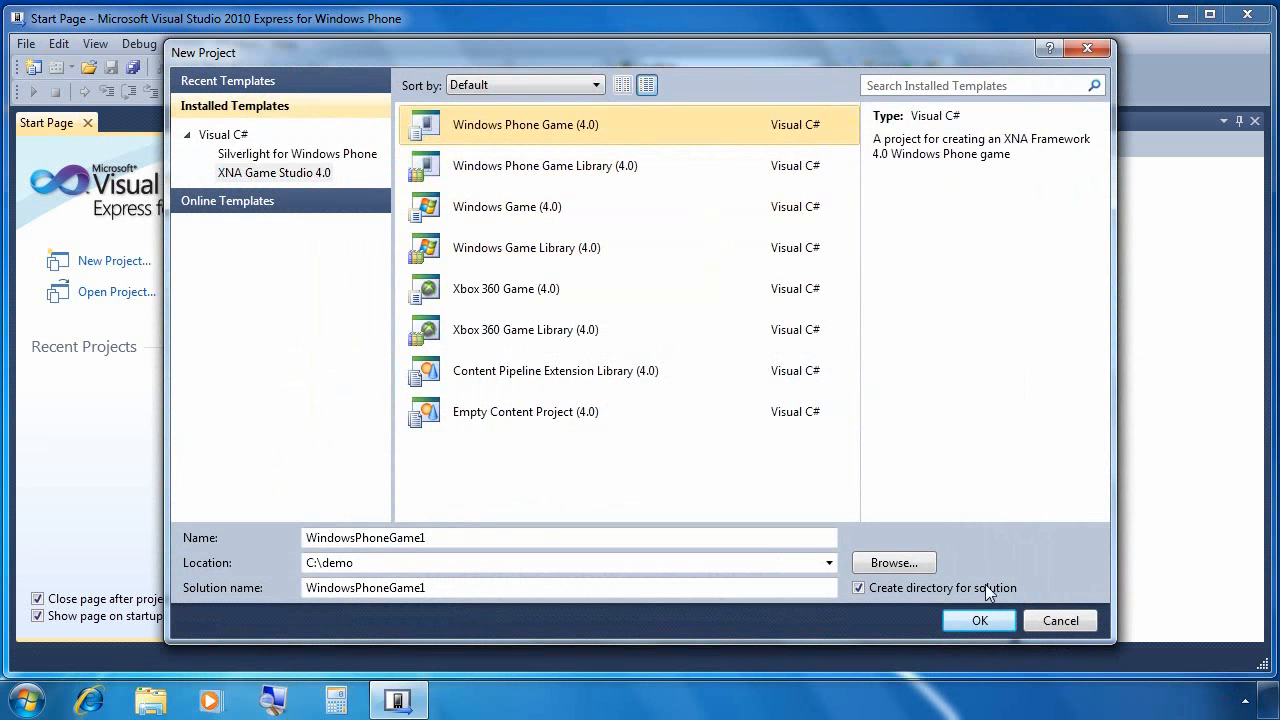
click(978, 620)
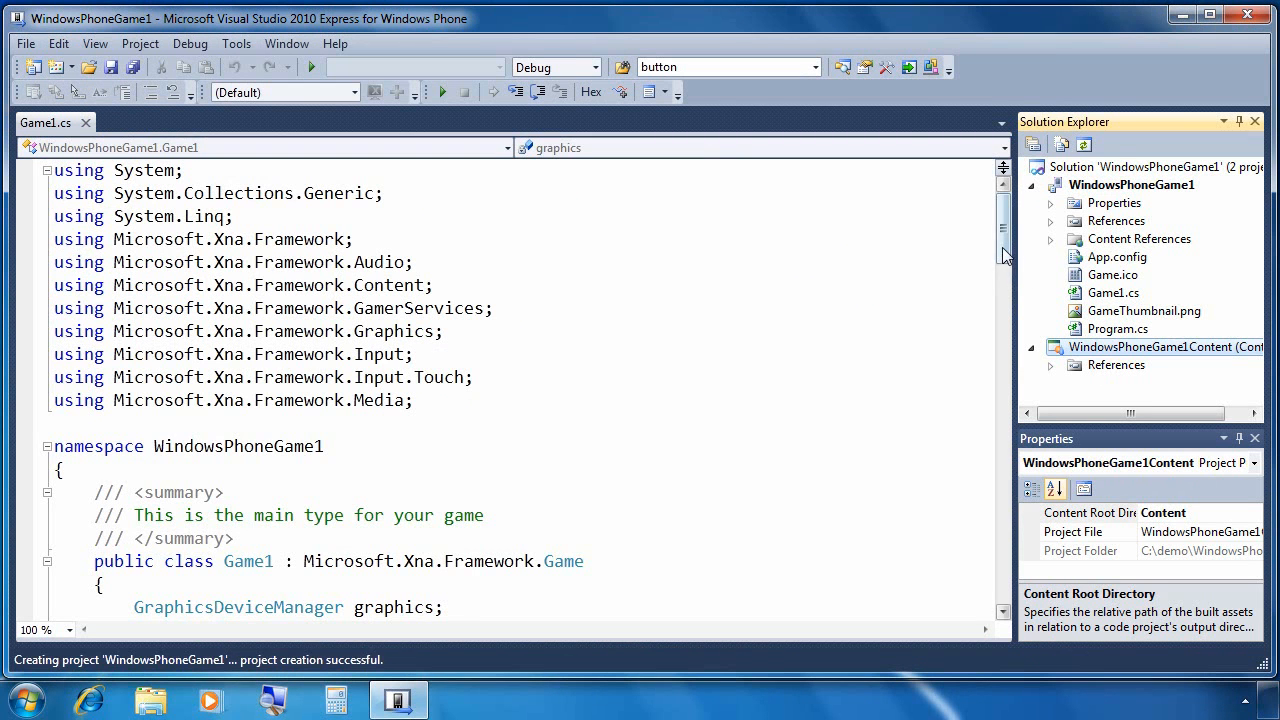
scroll(down, 3)
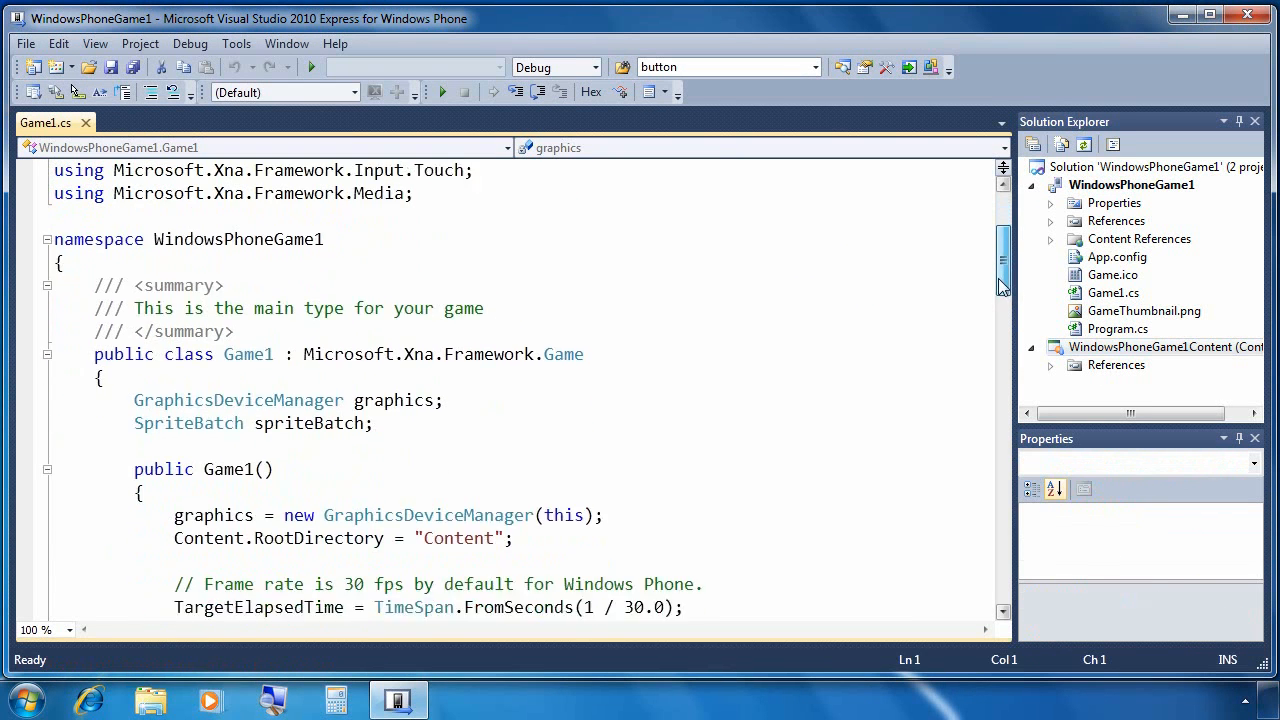
scroll(down, 3)
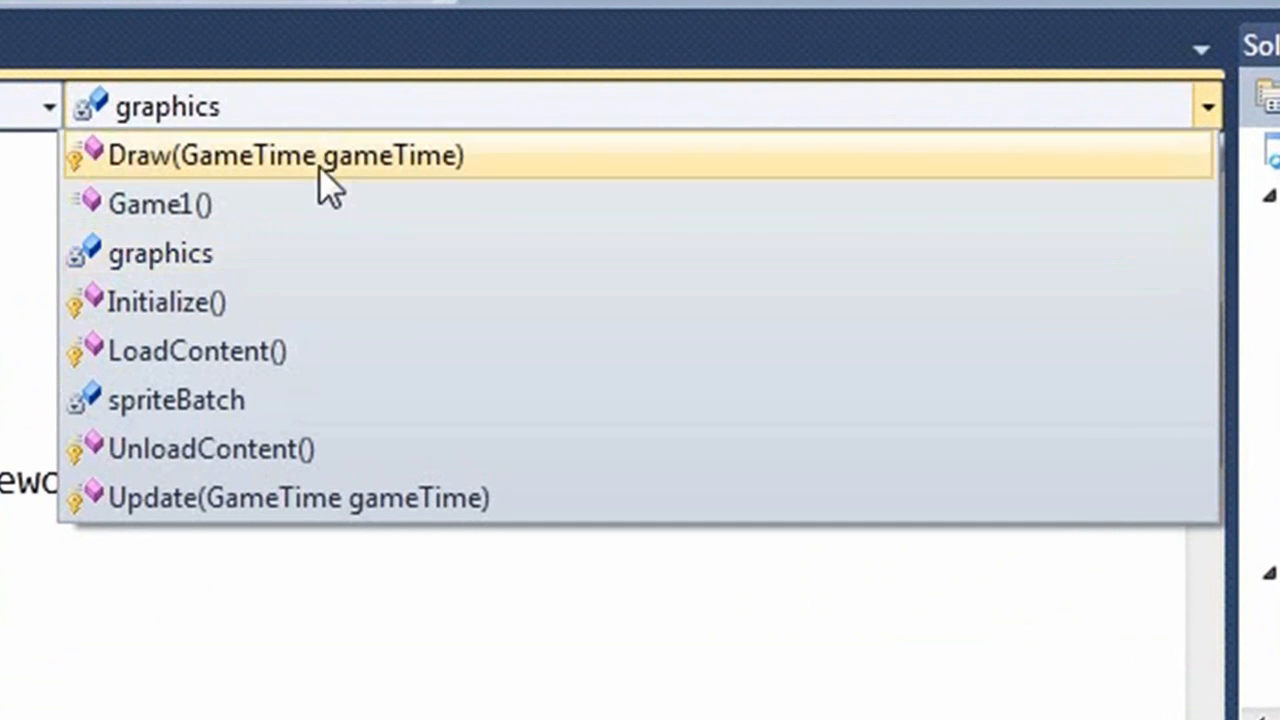
mouse_move(300, 302)
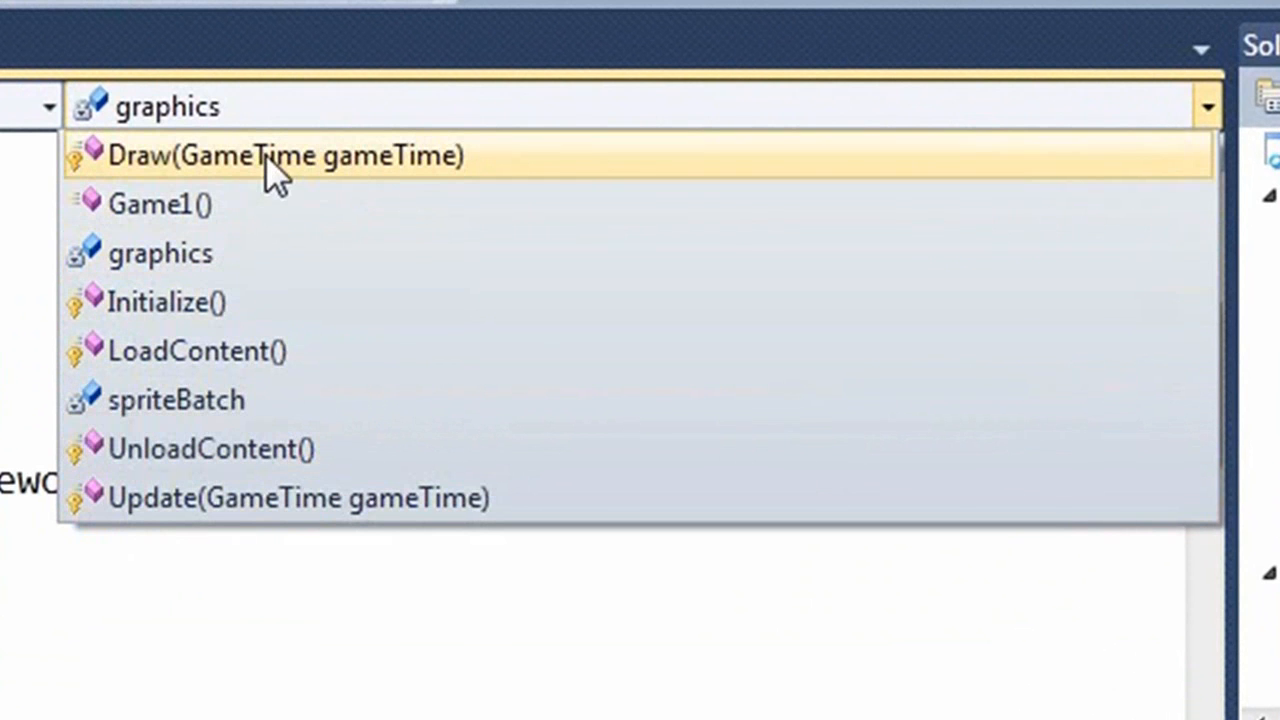
mouse_move(300, 448)
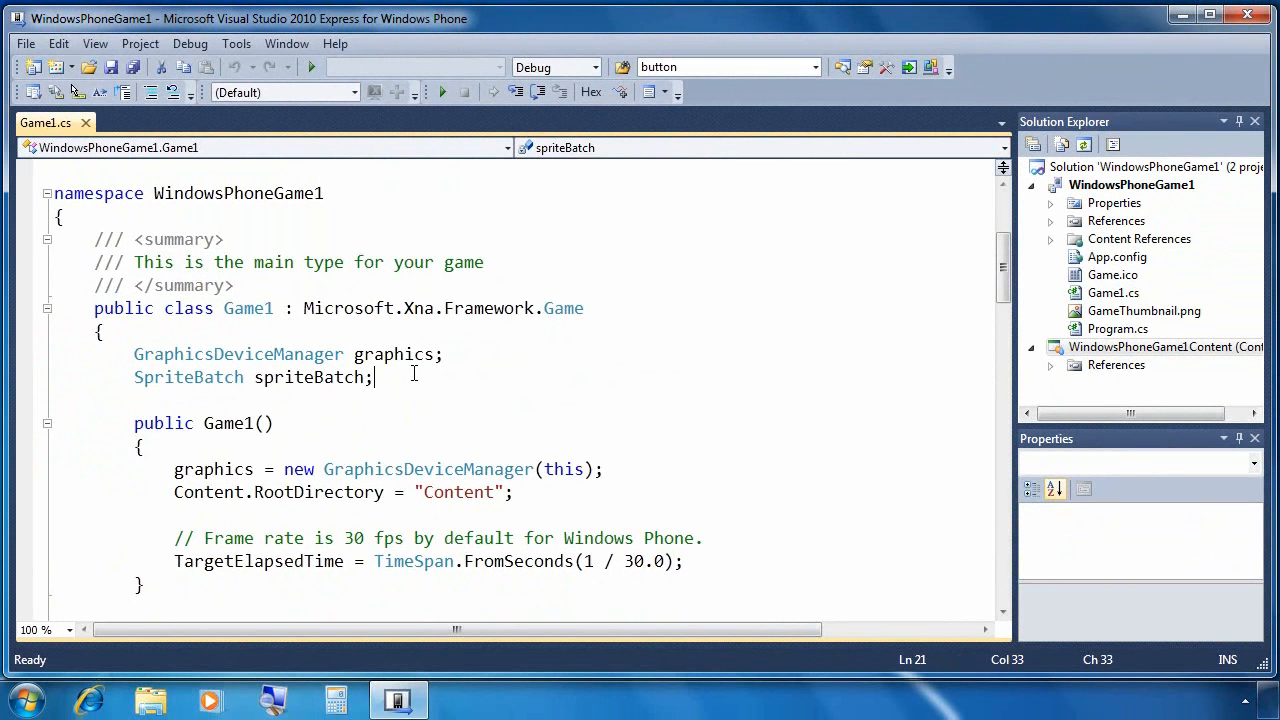
Declare Texture2D logoTexture and Vector2 logoPosition fields in Game1, then navigate to LoadContent.
text(Texture2D)
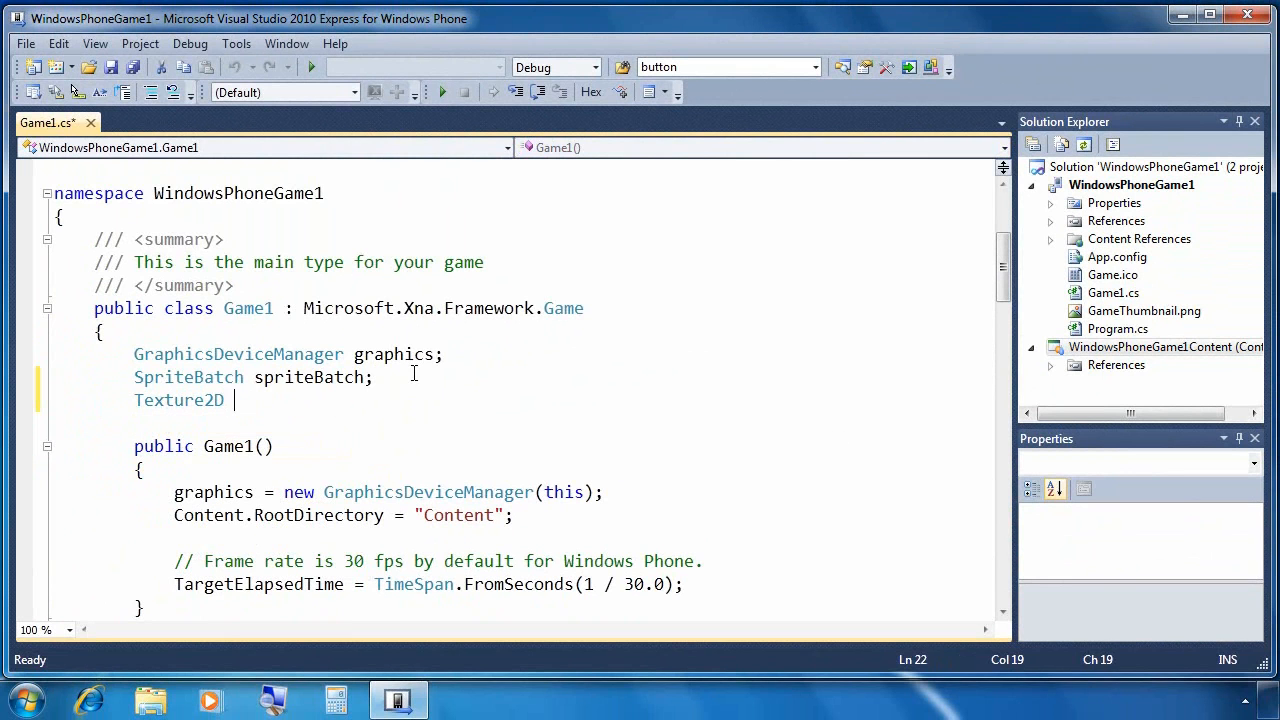
text(logoTexture;)
text(Vector2)
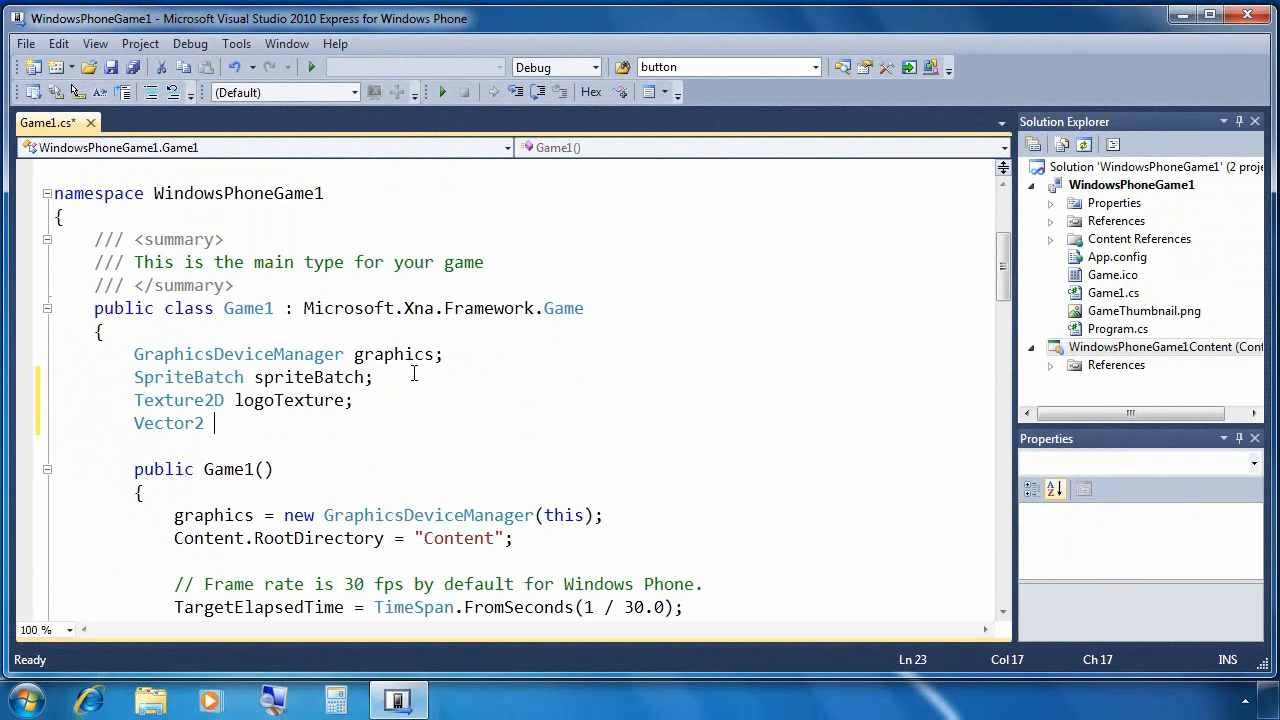
text(logoPosition;)
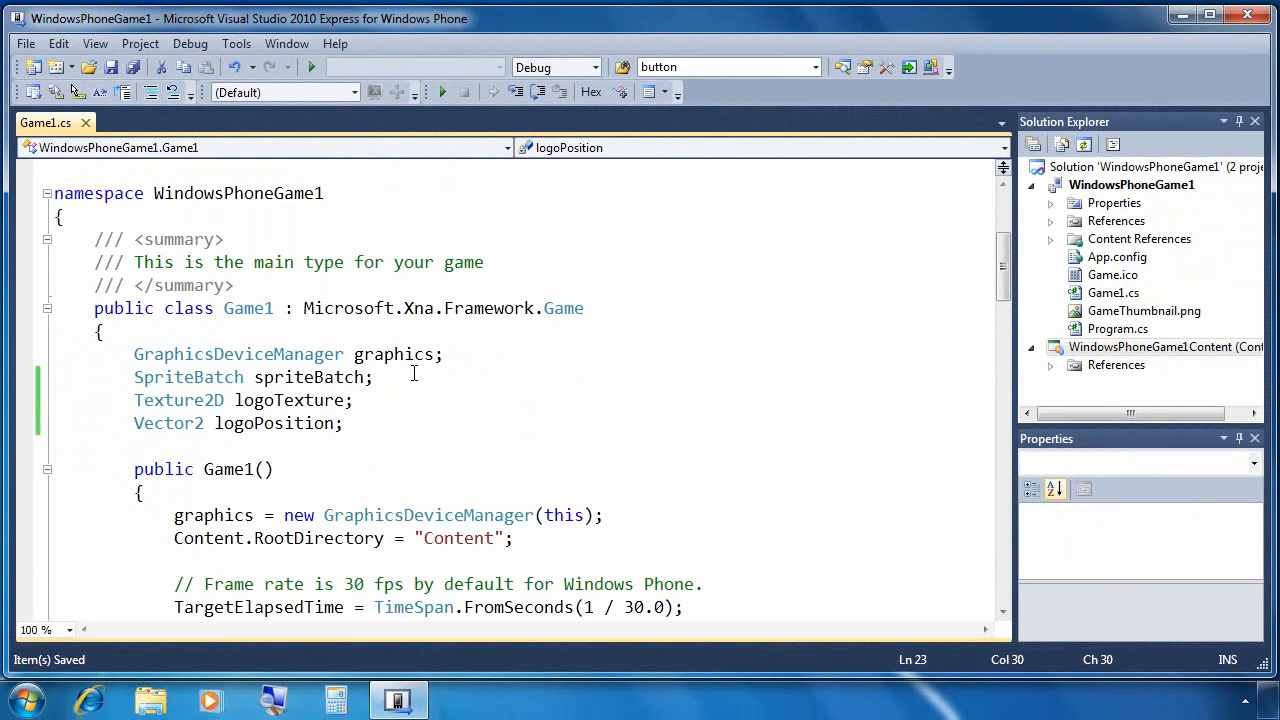
click(998, 148)
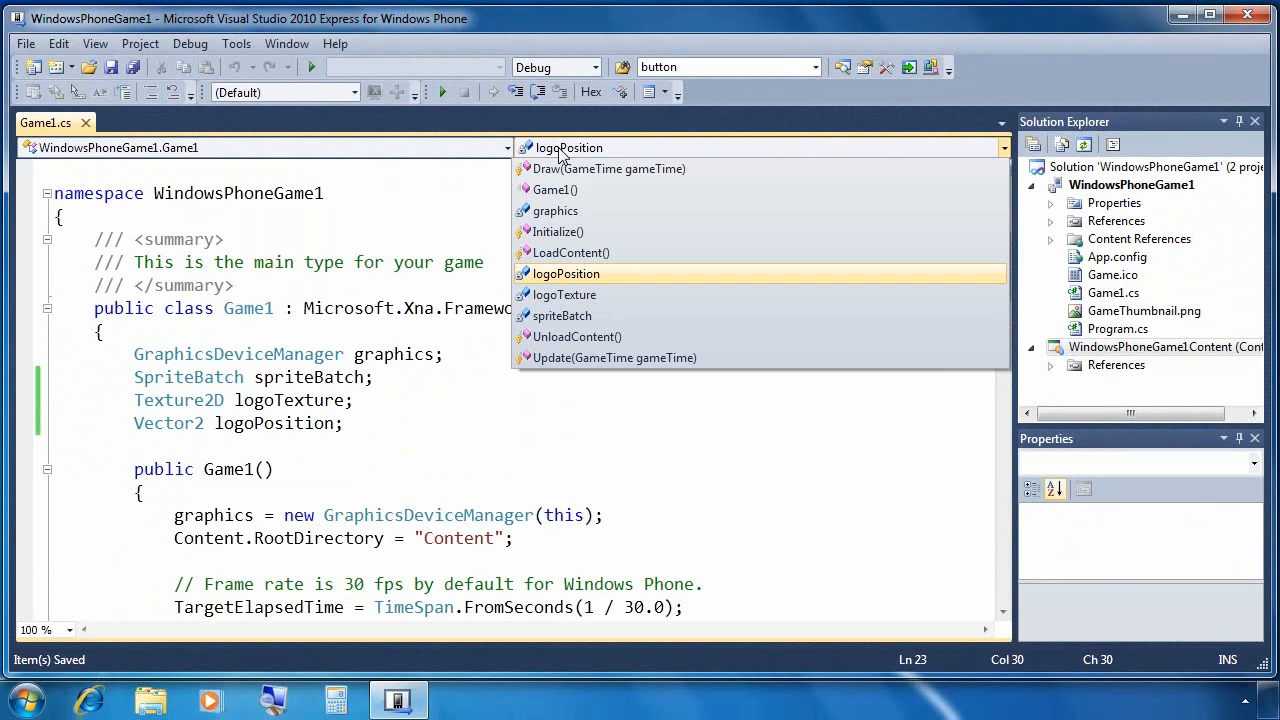
click(568, 252)
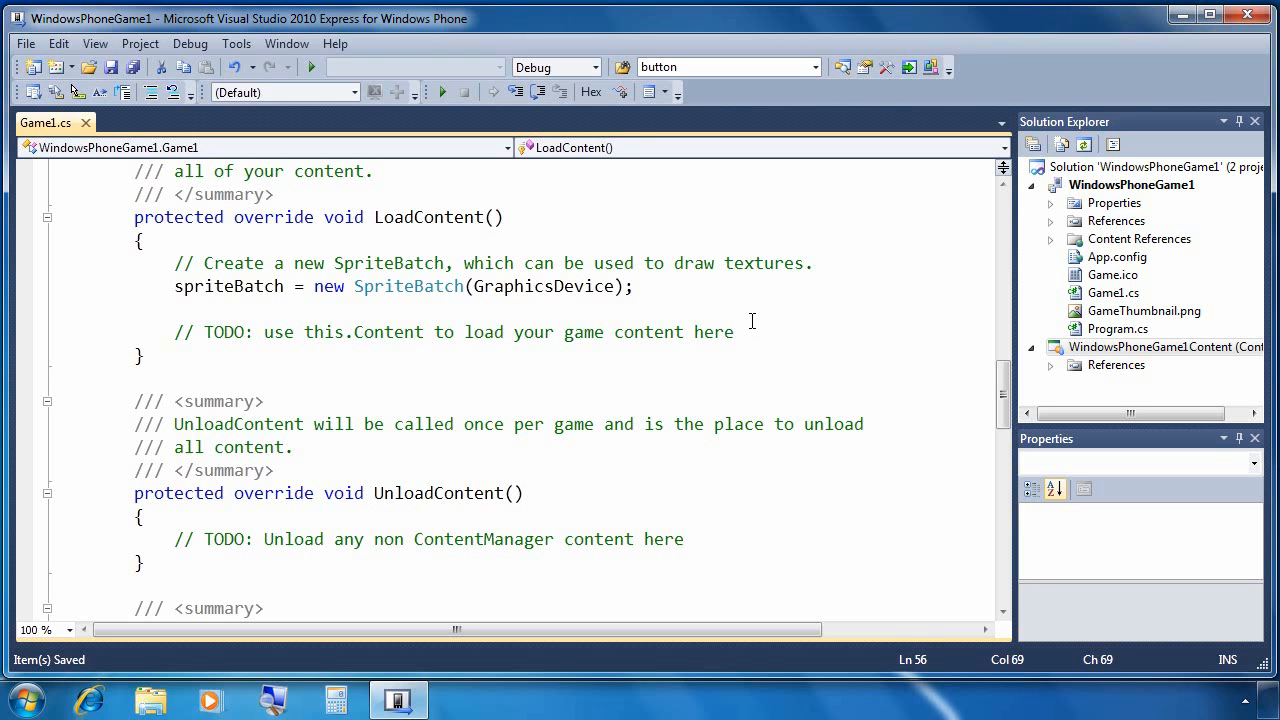
Write logoTexture = Content.Load<Texture2D>("logo"); in LoadContent.
text(l)
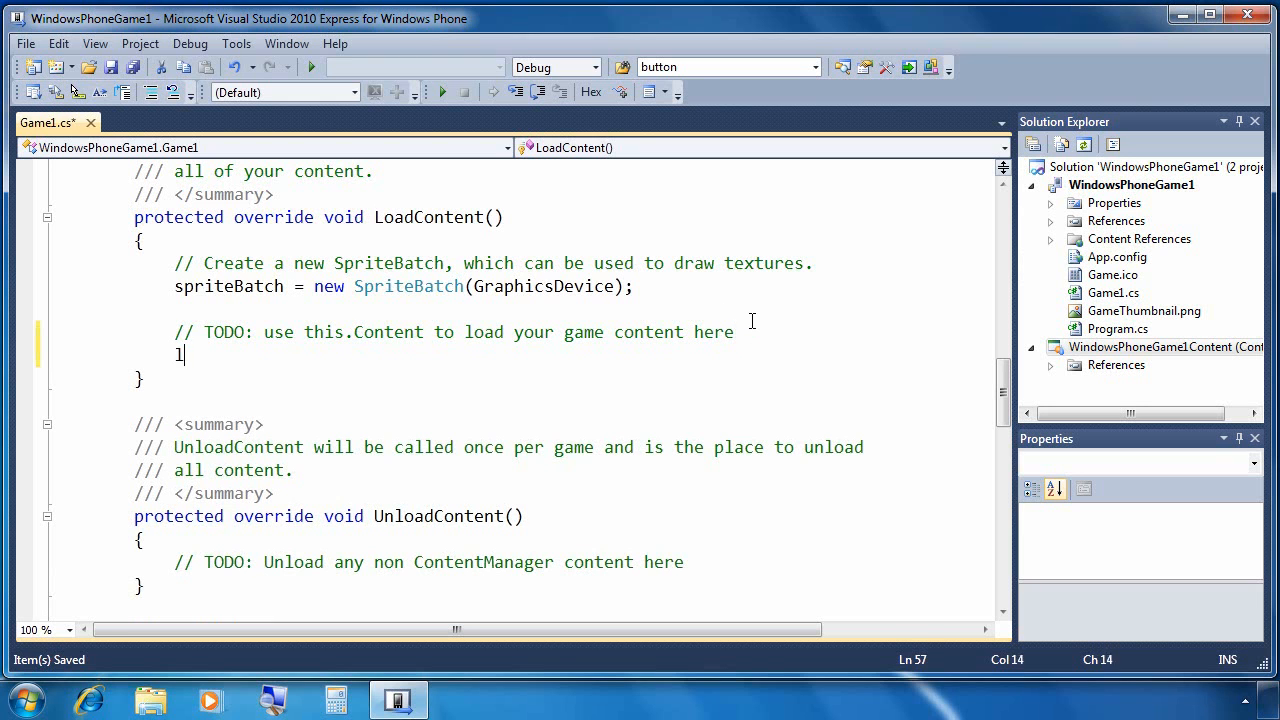
text(ogoTexture =)
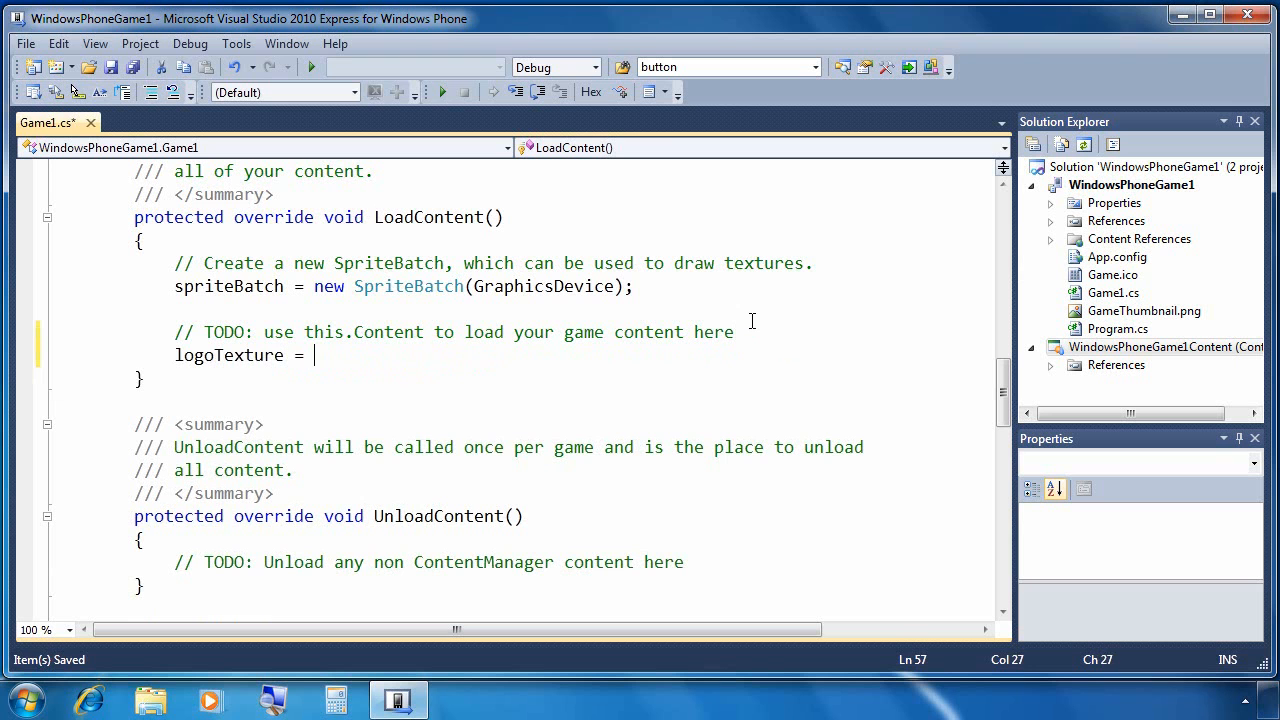
text(Content.)
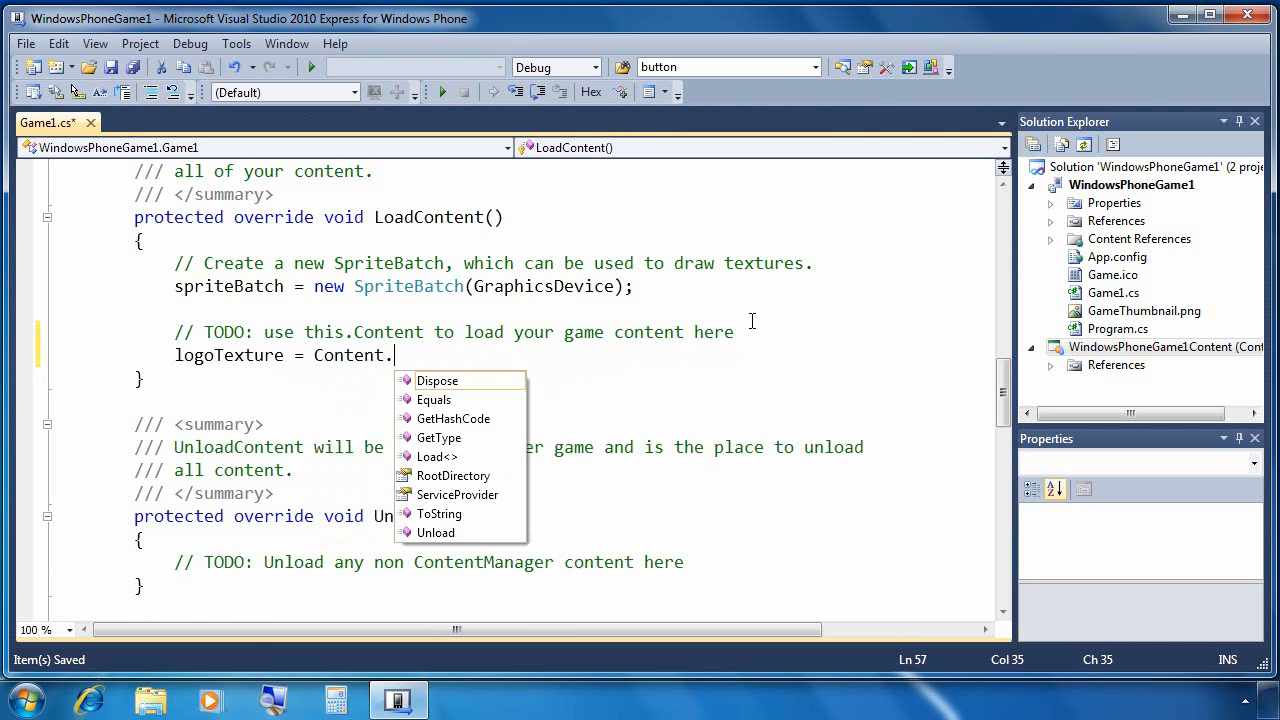
text(Load<Texture2D>)
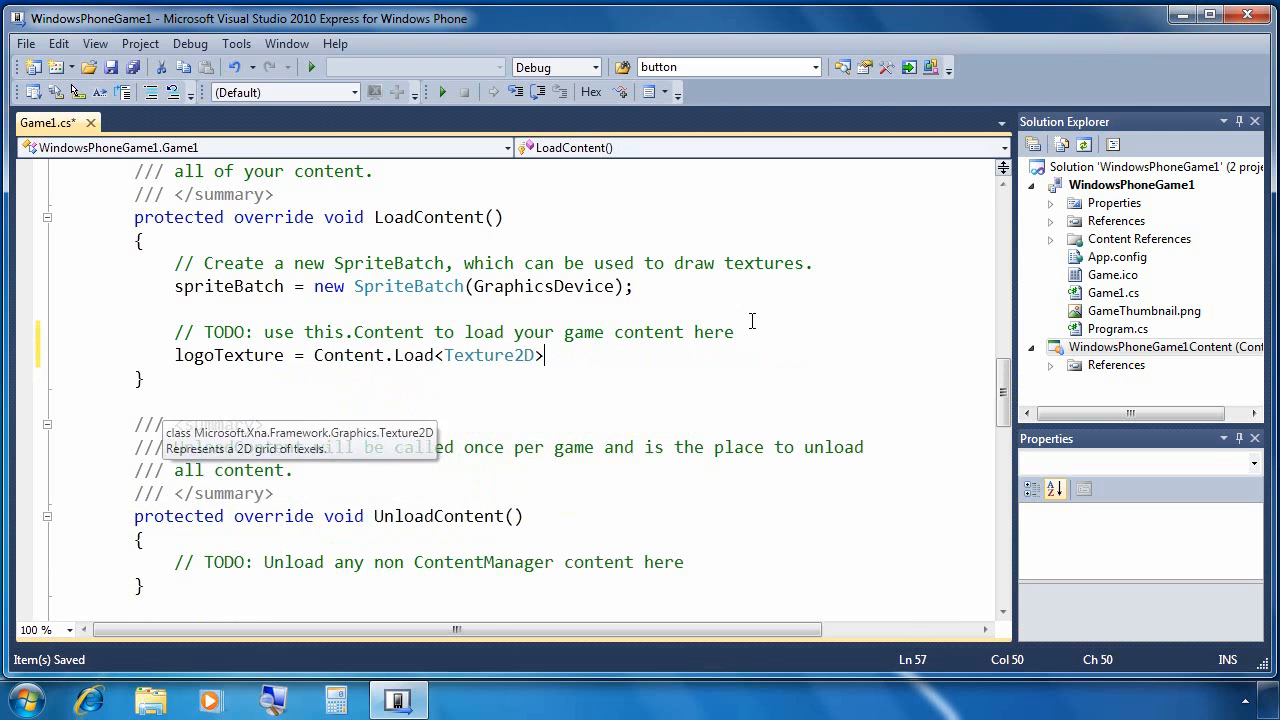
text(("logo"))
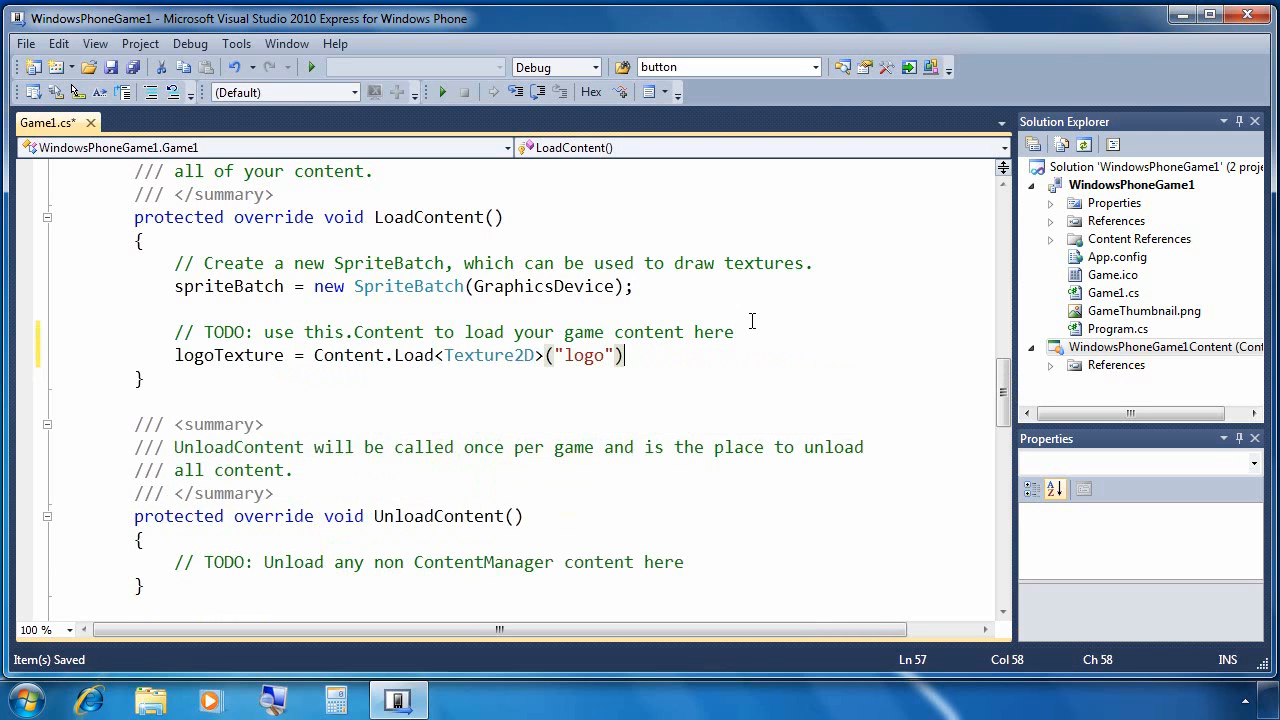
text(;)
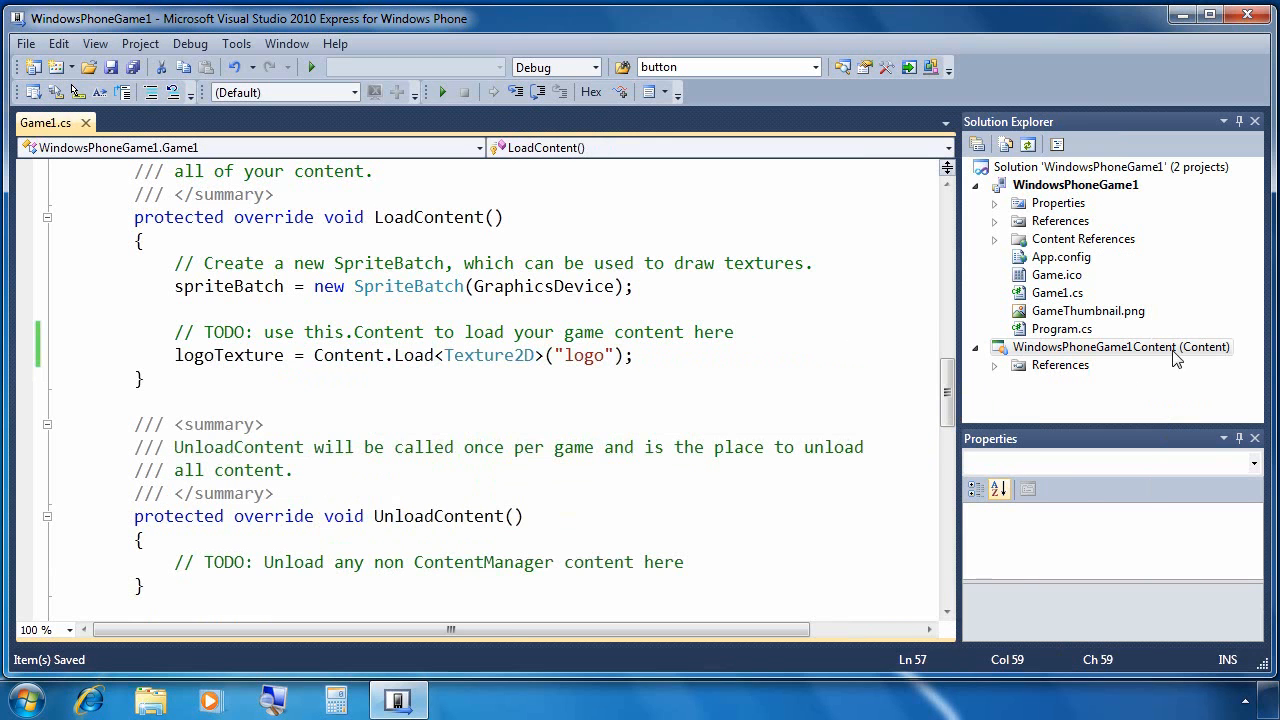
Add the existing logo.png from the desktop to the WindowsPhoneGame1Content project.
right_click(1120, 346)
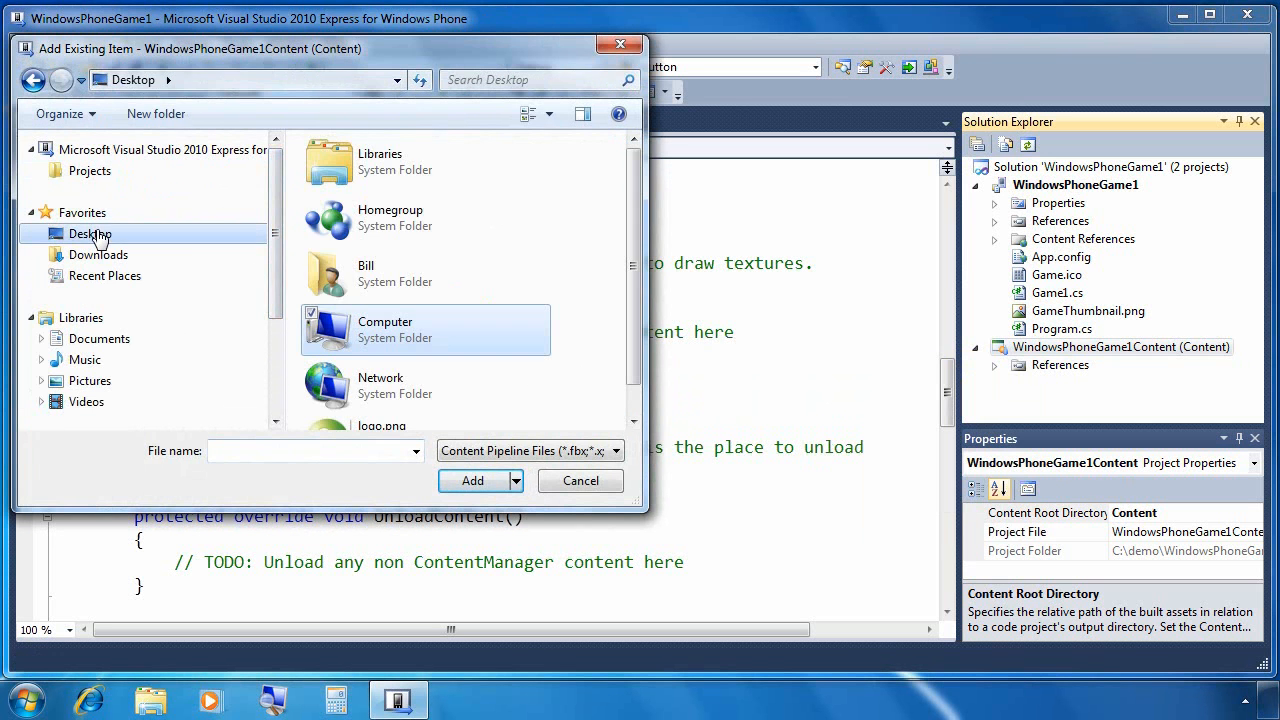
scroll(down, 3)
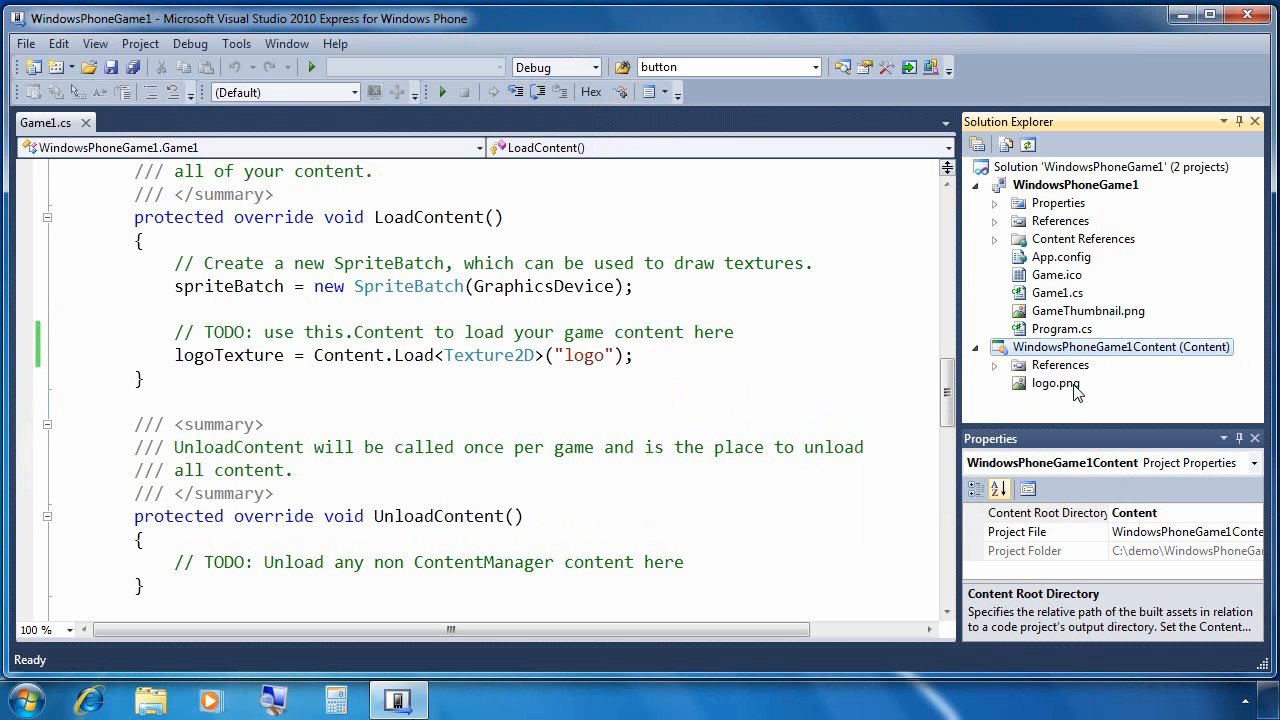
click(1056, 384)
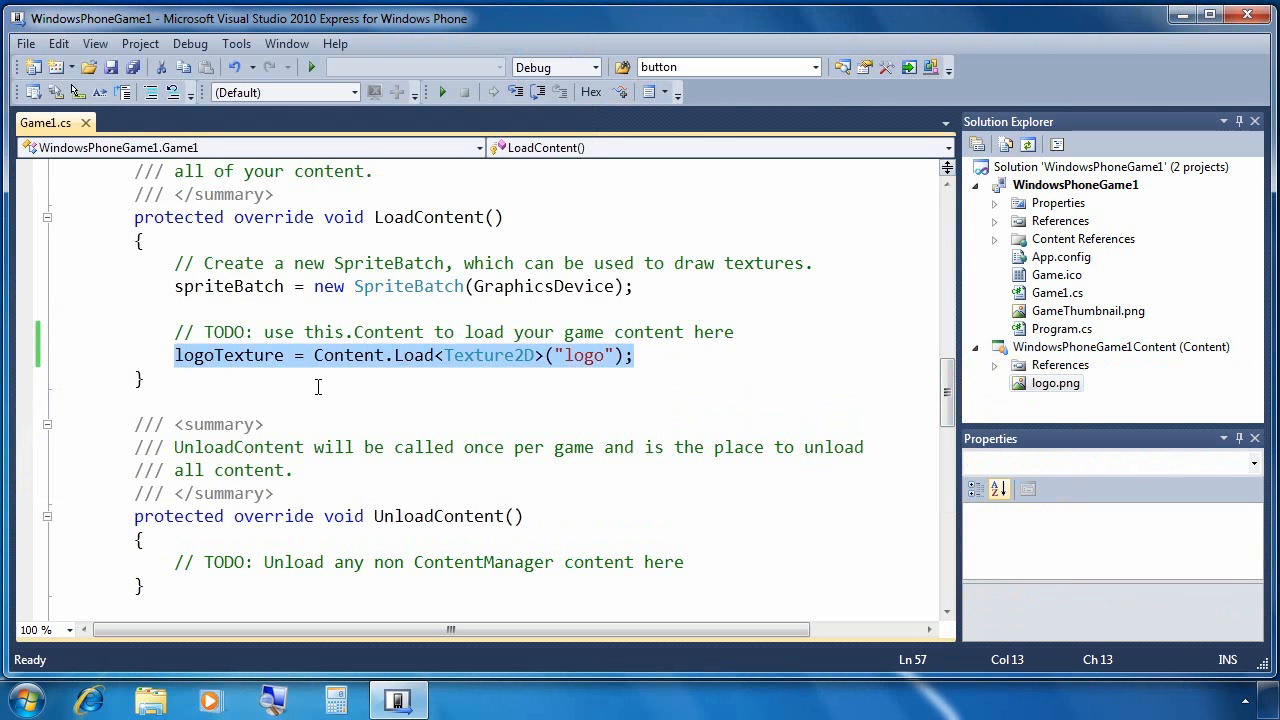
Compute logoPosition as a new Vector2 centring logoTexture in the graphics viewport, then save Game1.cs.
click(678, 356)
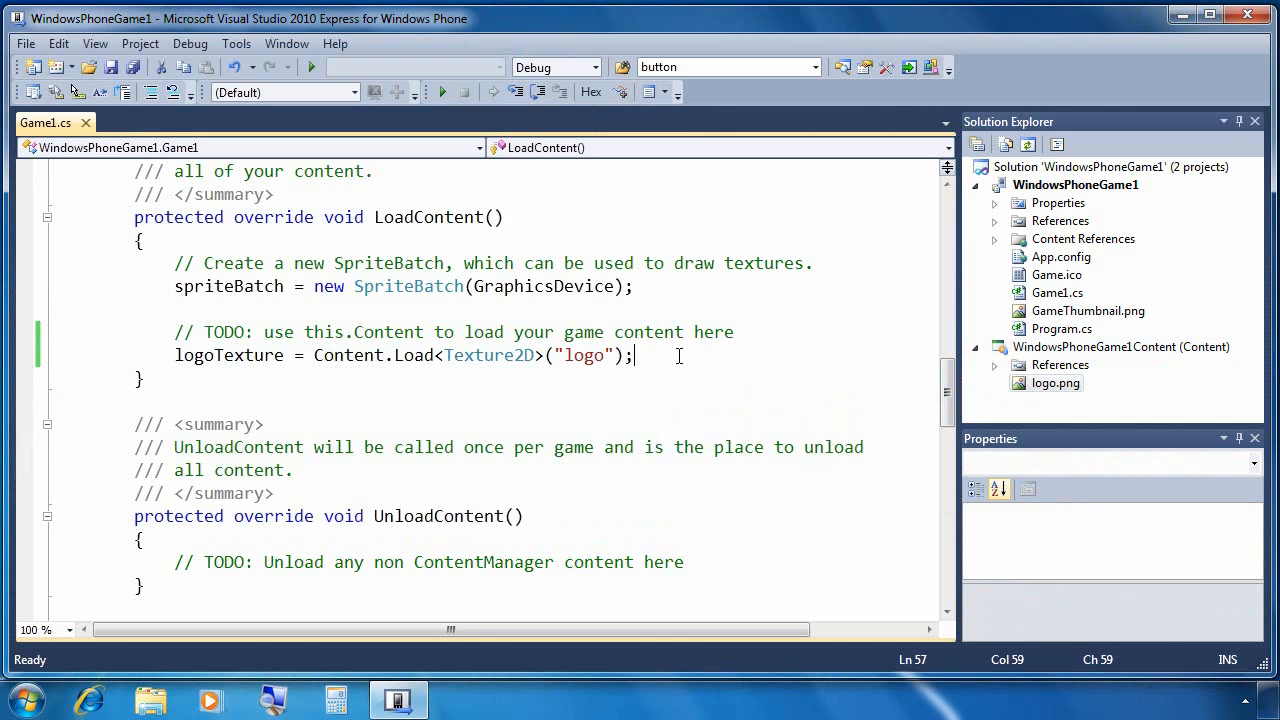
text(Viewport)
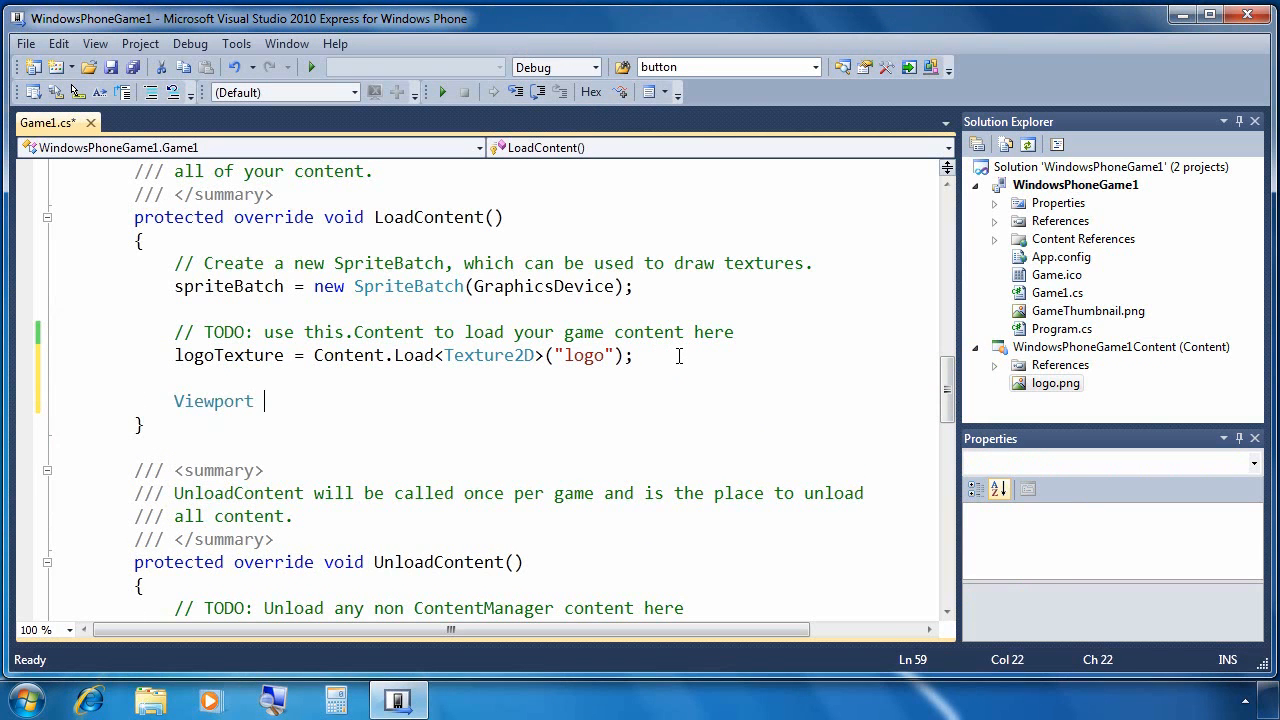
text(viewport = graphics.GraphicsDevice.Viewport;)
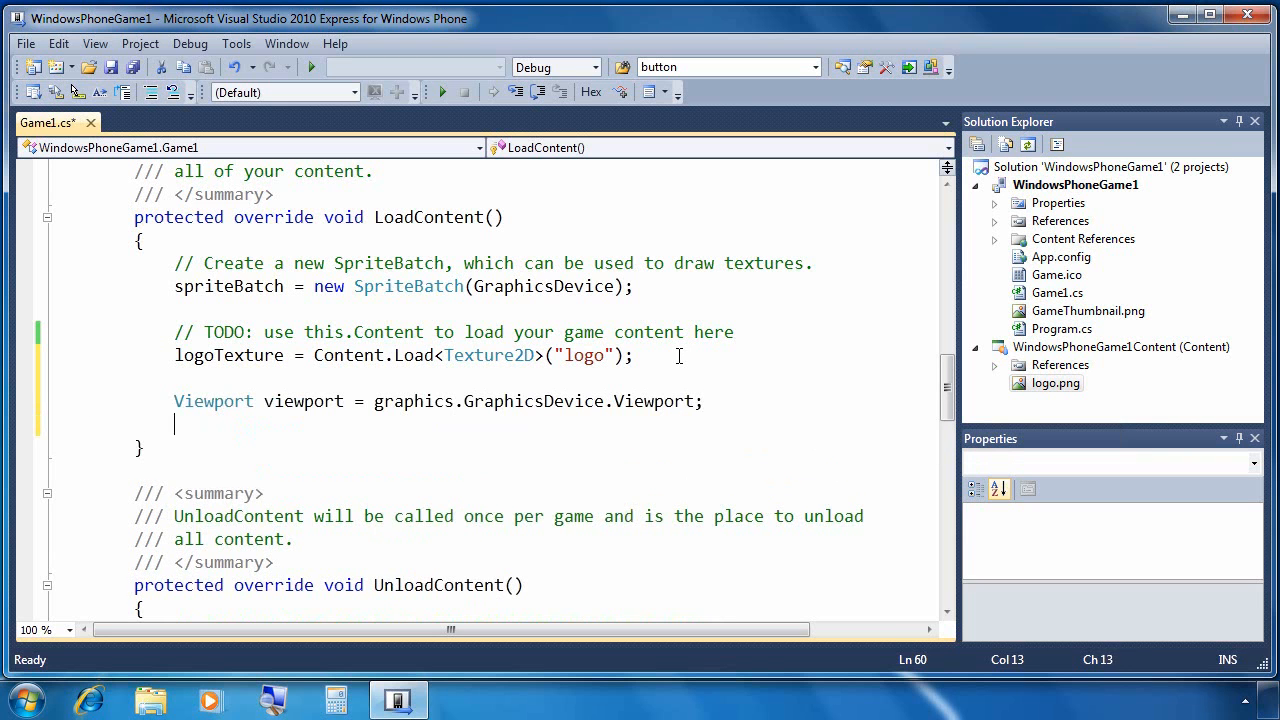
text(logoPosition = new Vector2()
text((viewport)
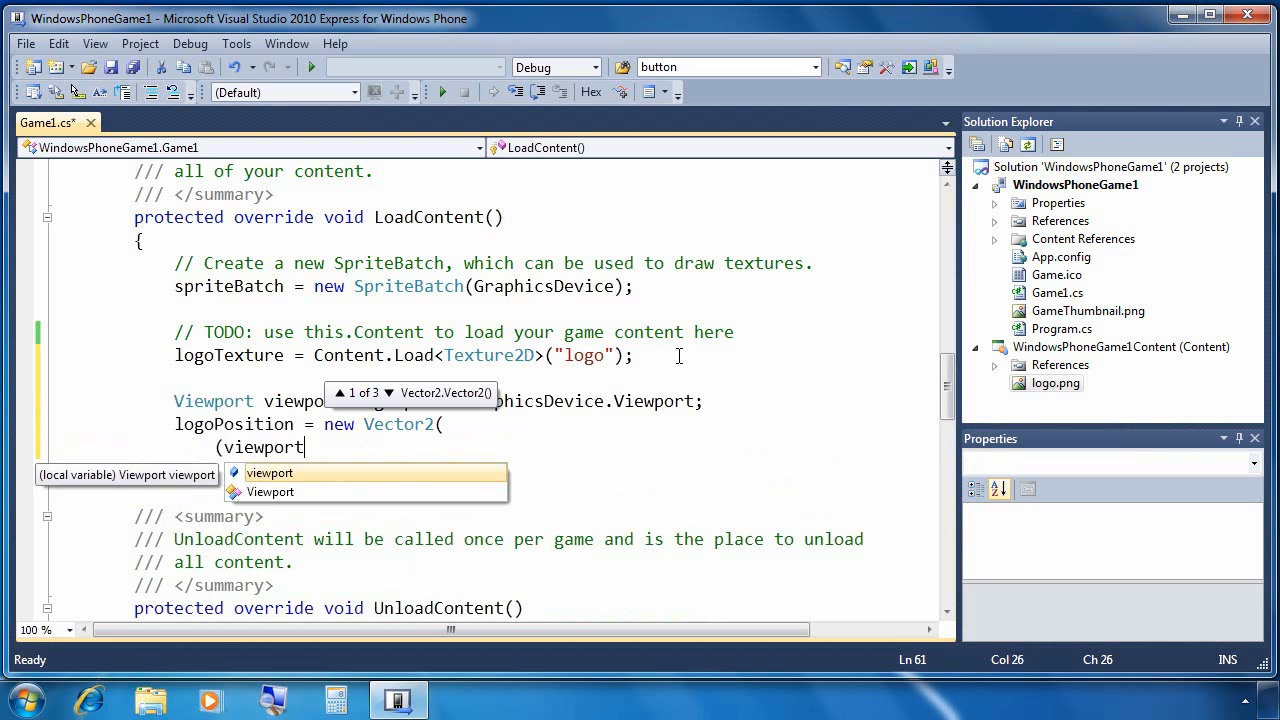
text(.Width - logoTexture.Width) / 2,)
text((i)
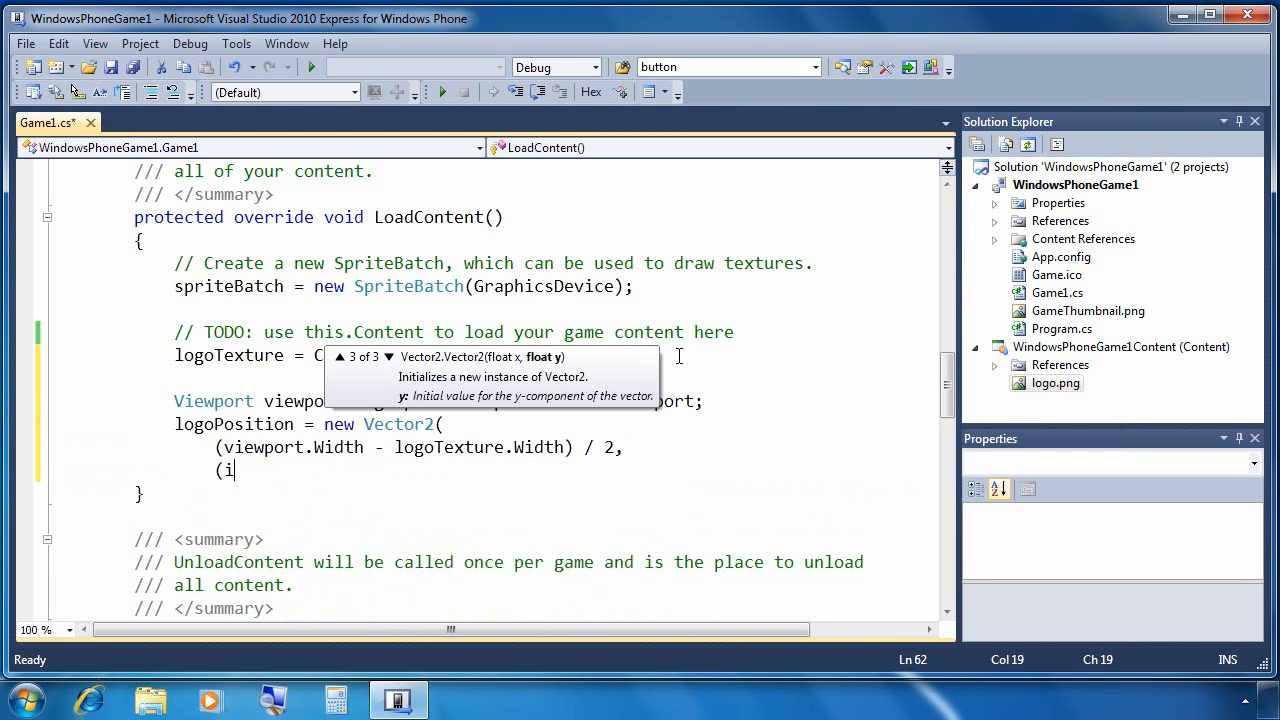
text(viewport.Height - logoTexture.Height) / 2);)
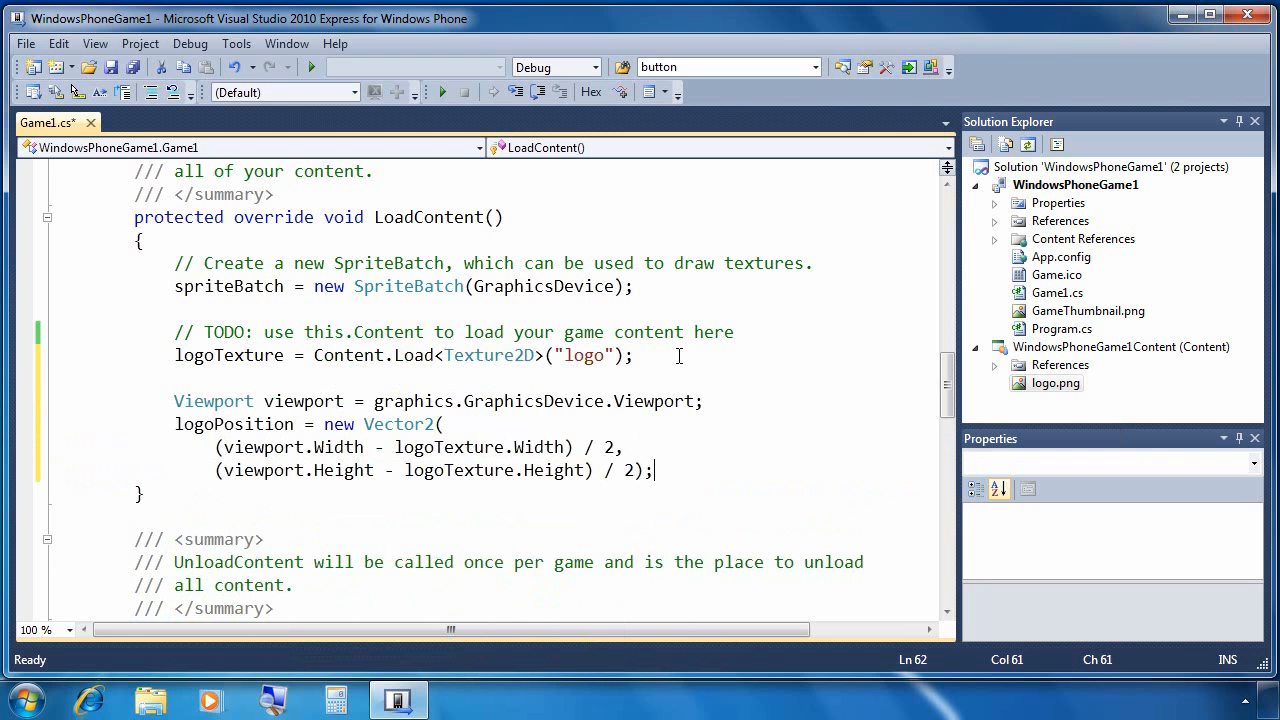
key(ctrl+s)
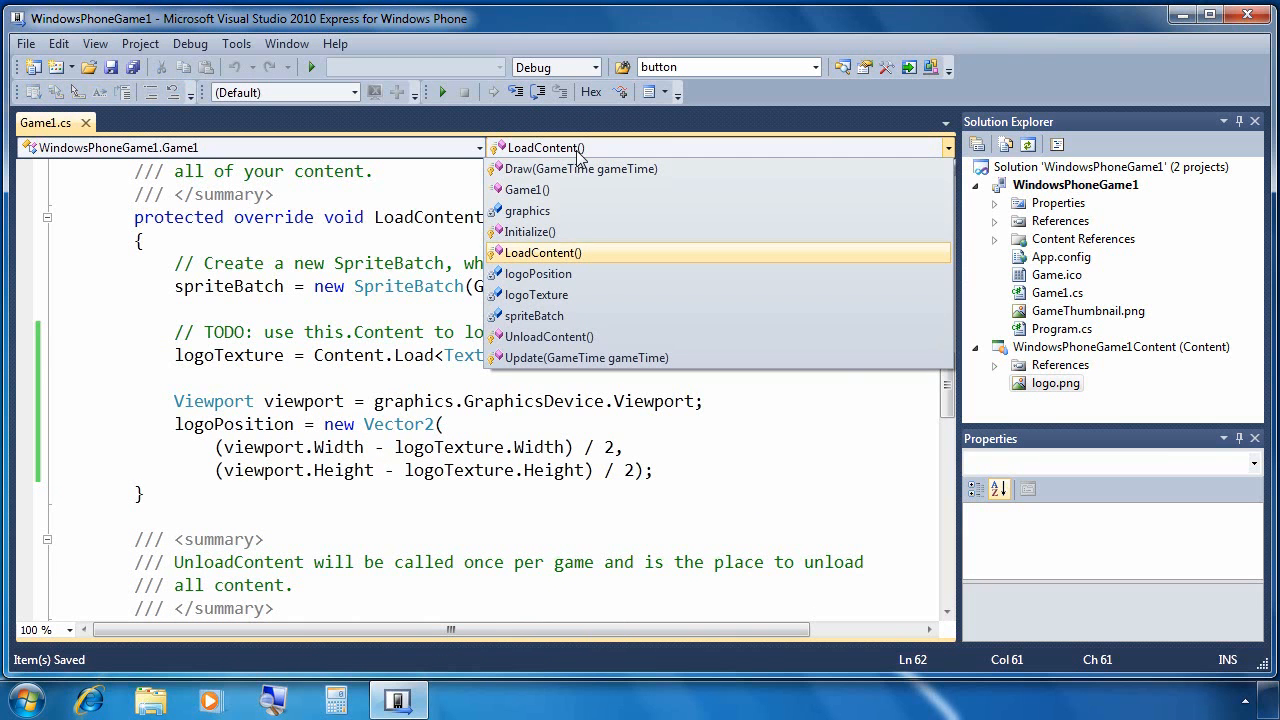
In Update, read the TouchPanel state into touchCollection and take the first touch when Count is nonzero.
click(584, 356)
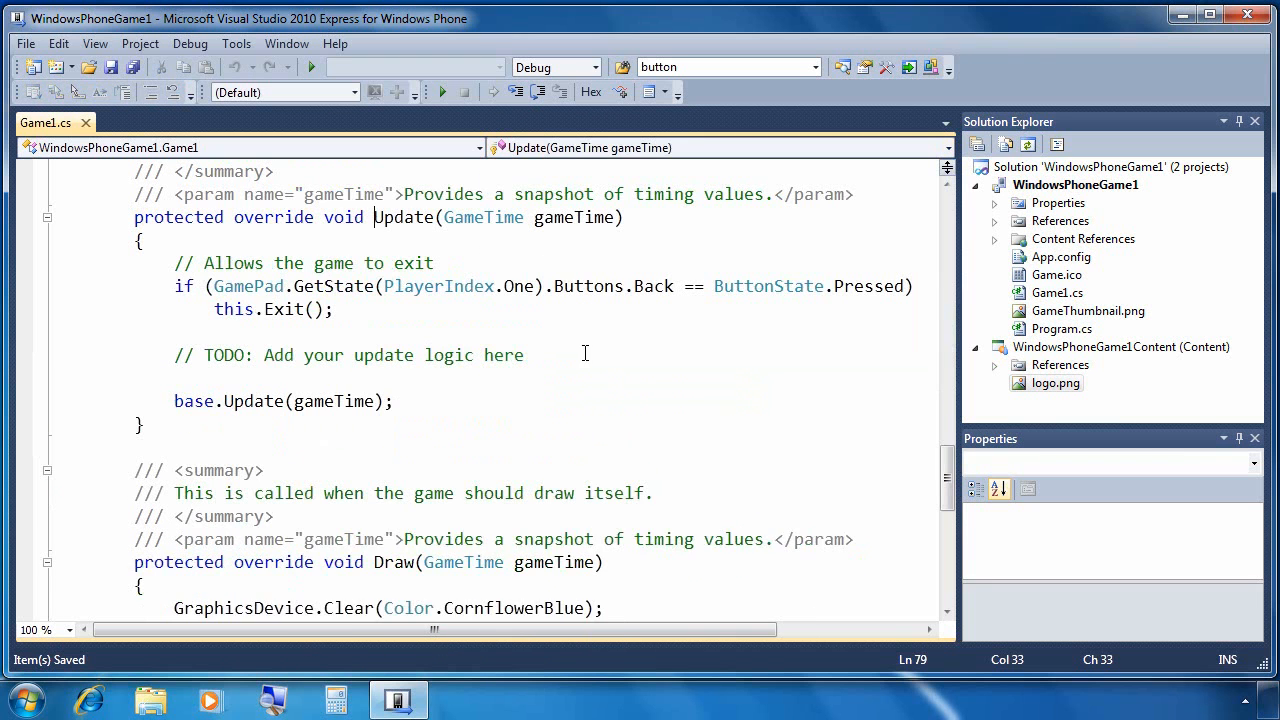
text(TouchCollection touc)
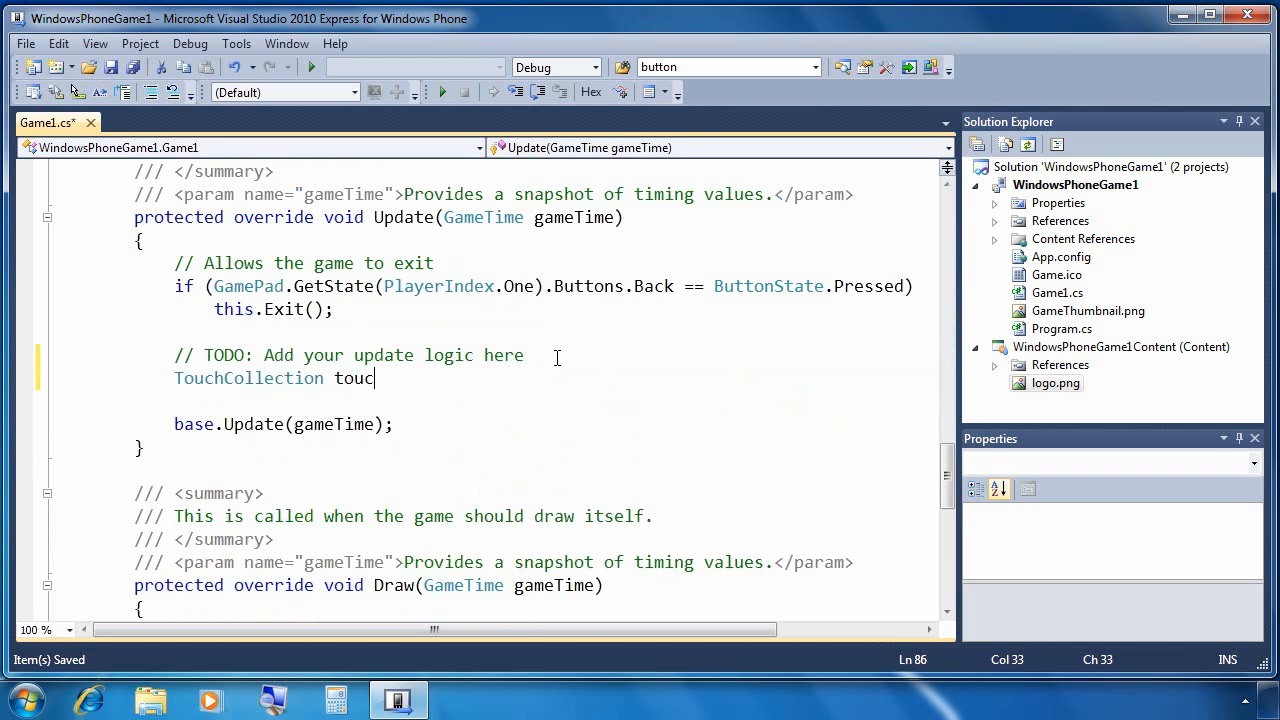
text(hCollection =)
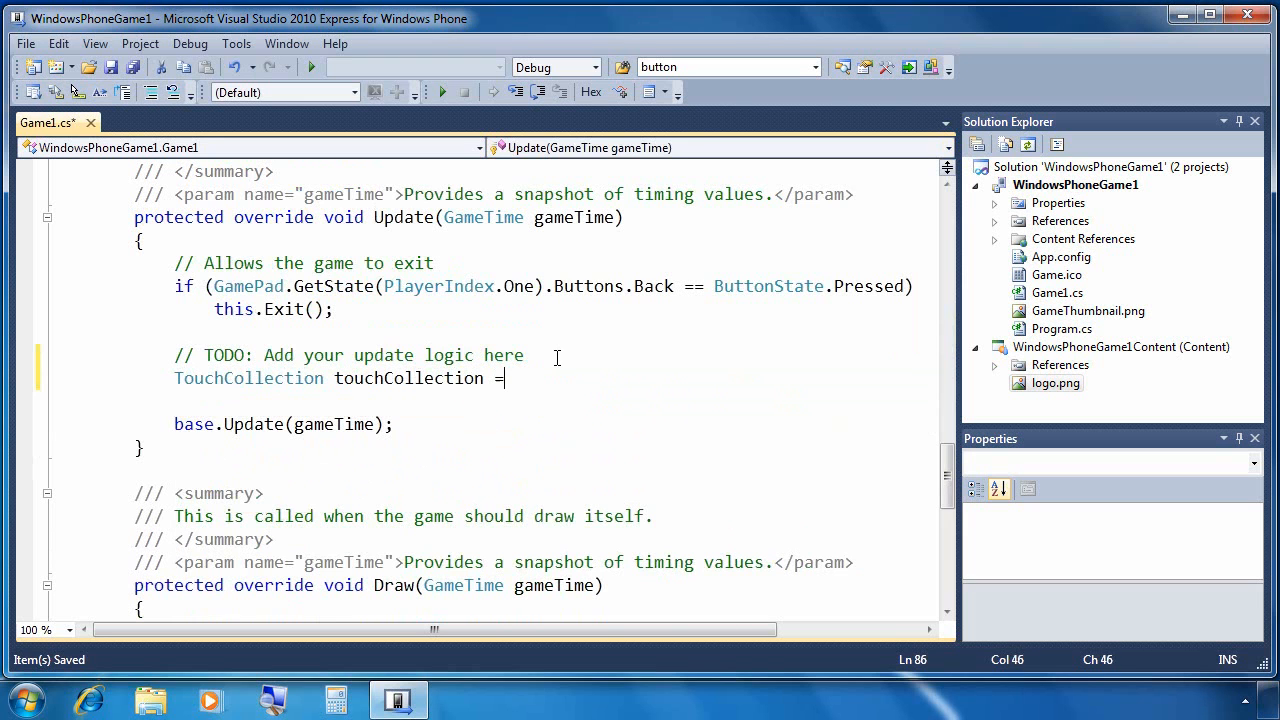
text(TouchPanel.GetState();)
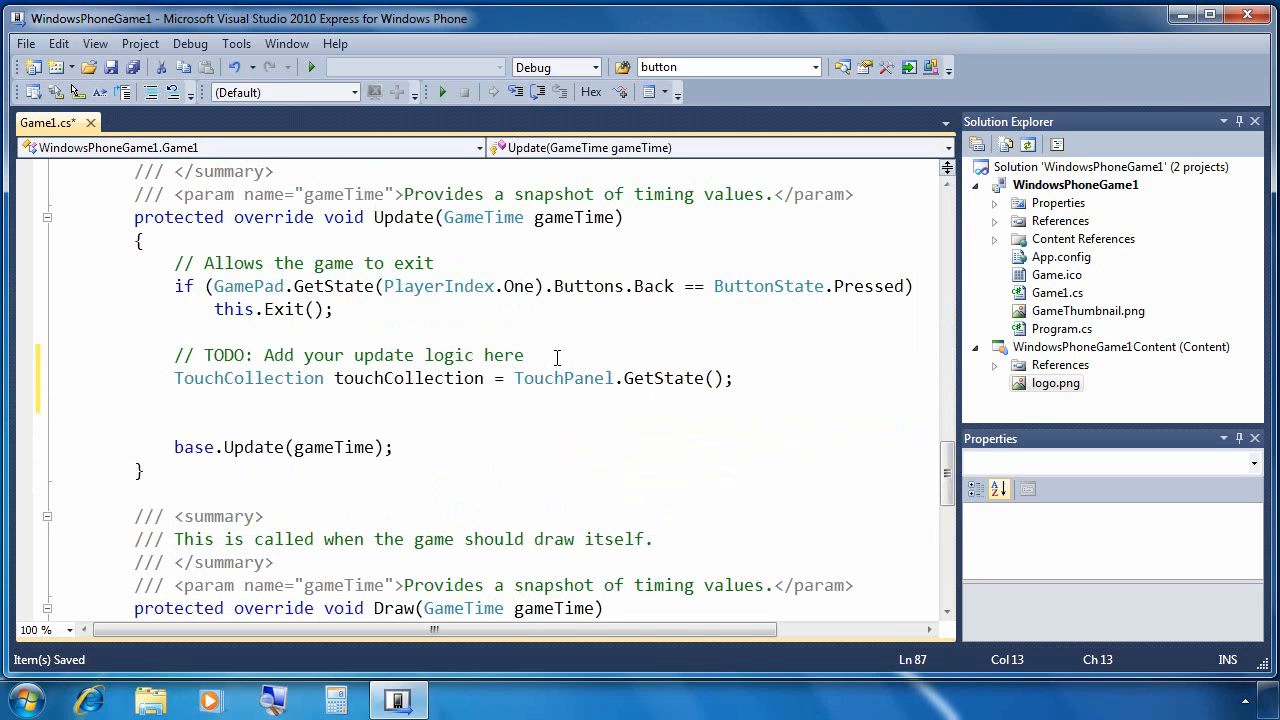
text(if(touch)
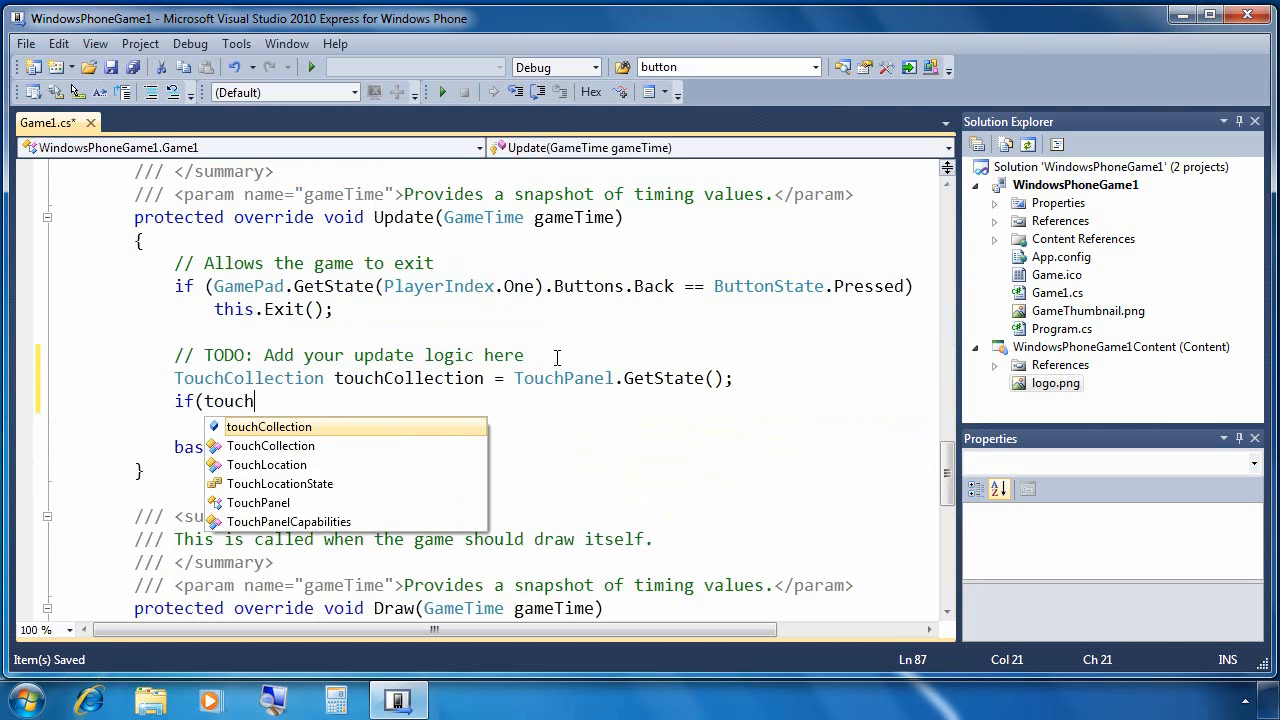
text(Collection.Count > 0)
text(TouchLocation t1)
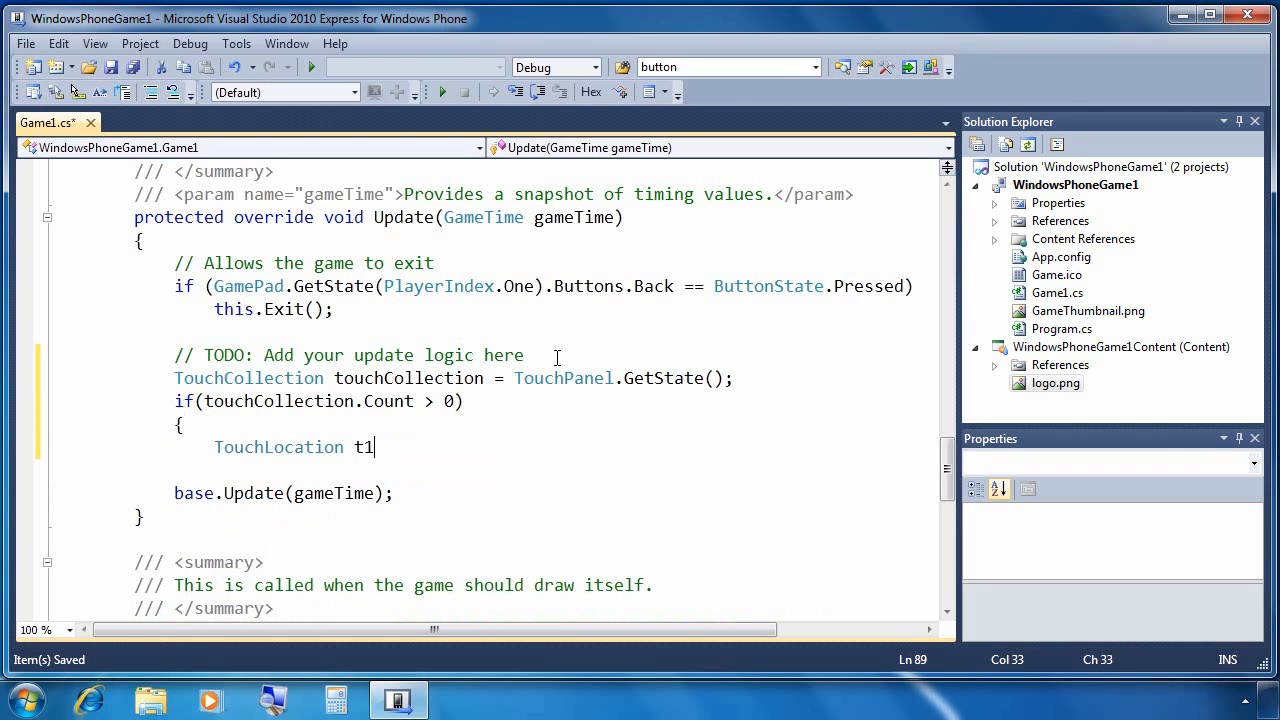
text(= touchCollection[0];)
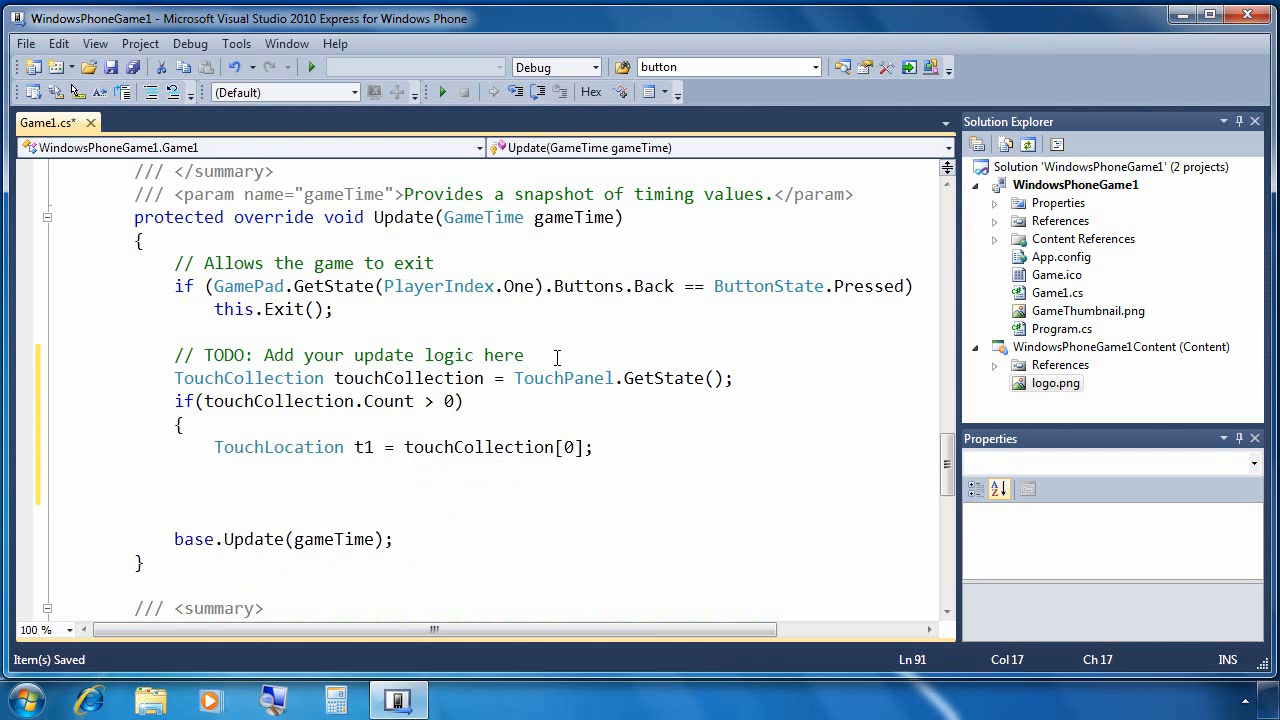
Compute x and y offsets to the touch, speed = Math.Sqrt(x*x+y*y)/20 and angle = Math.Atan2(y,x).
text(double x = t1)
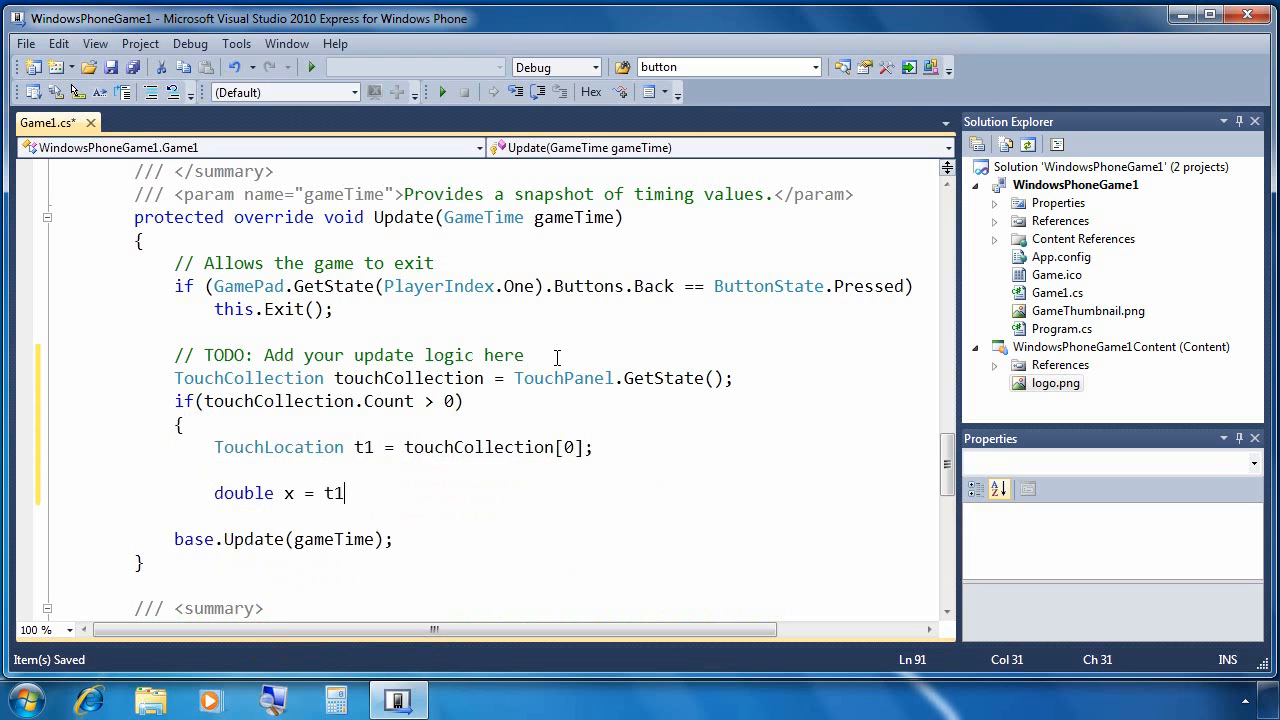
text(.Position.X - (logoPosition.X + (logoText)
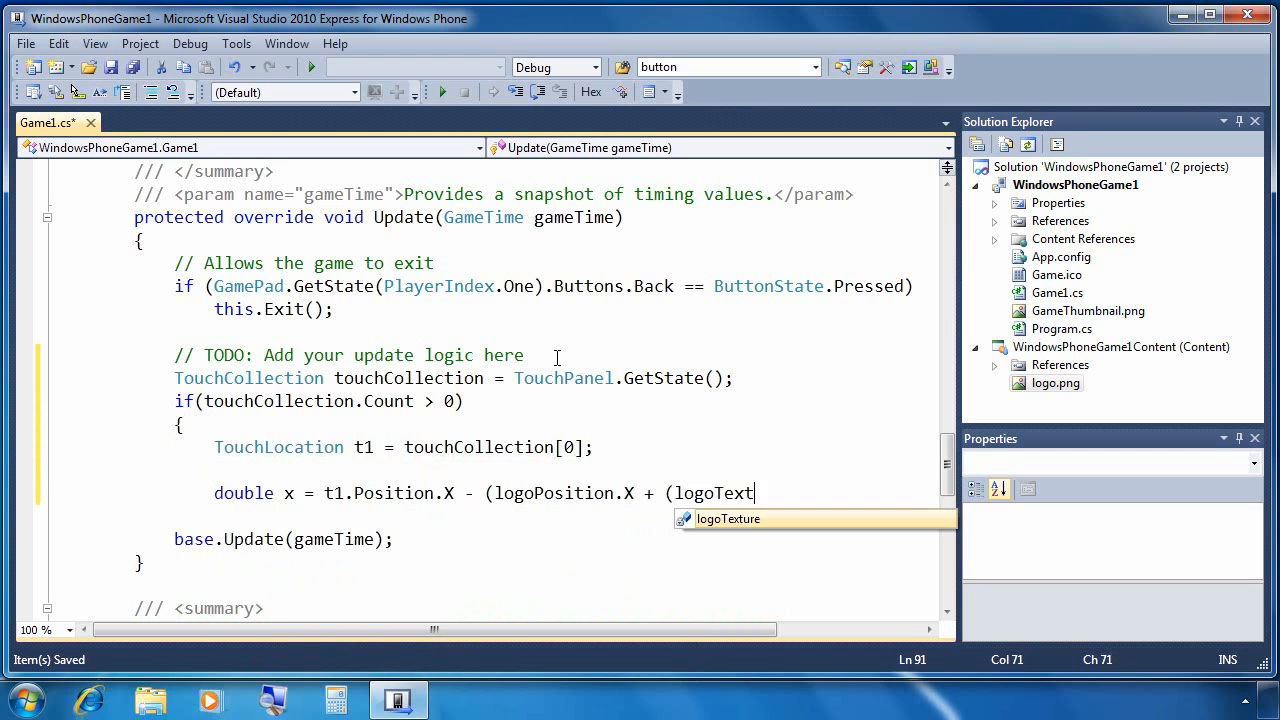
text(.Width / 2 ));)
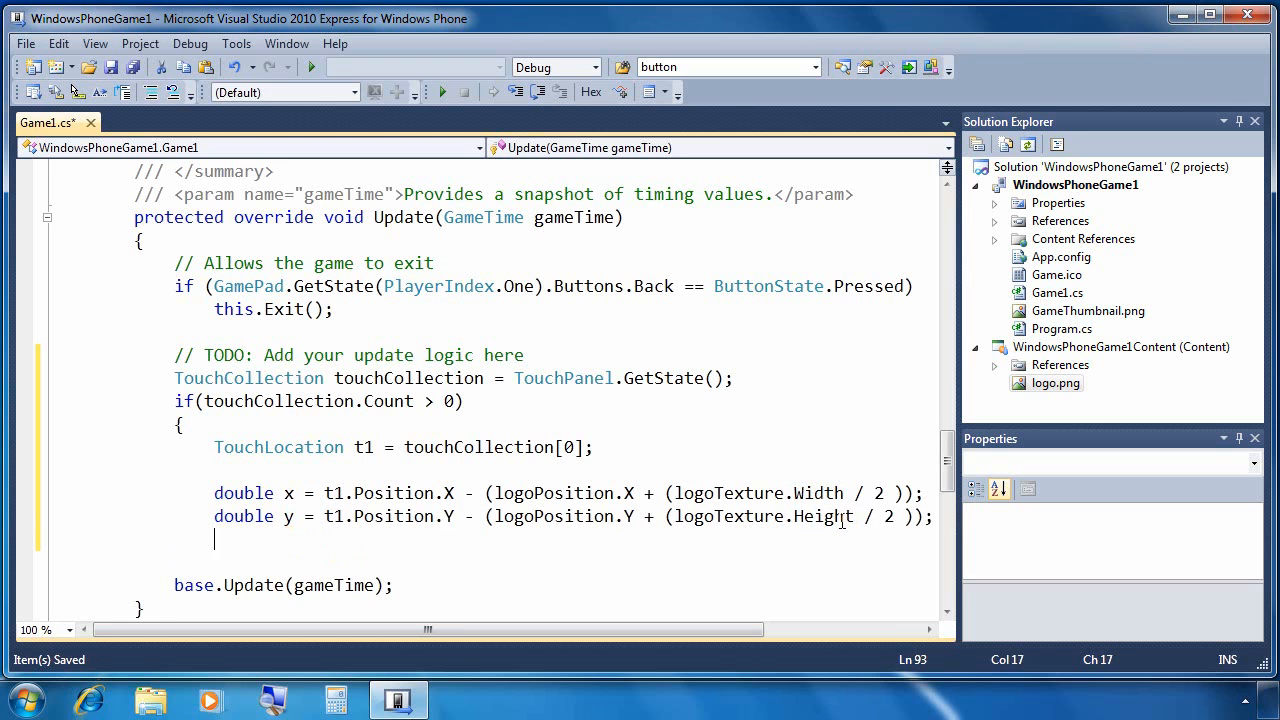
text(double speed = M)
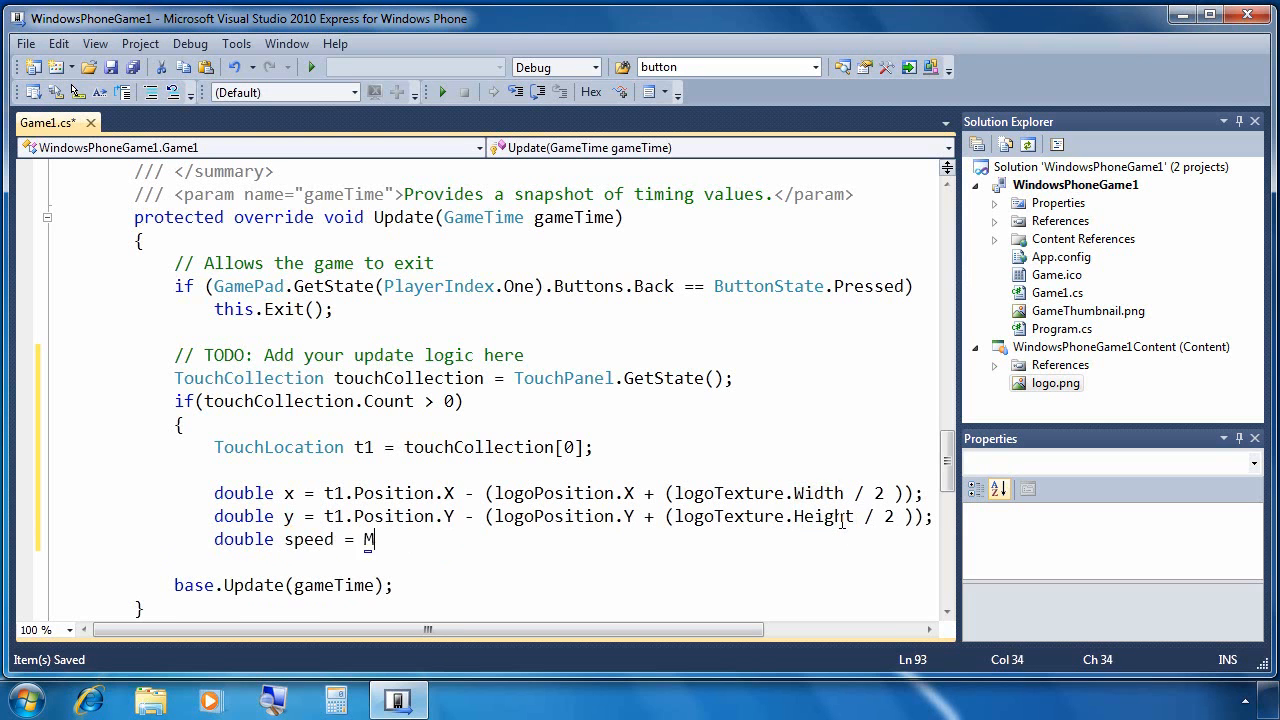
text(ath.Sqrt(x*x)
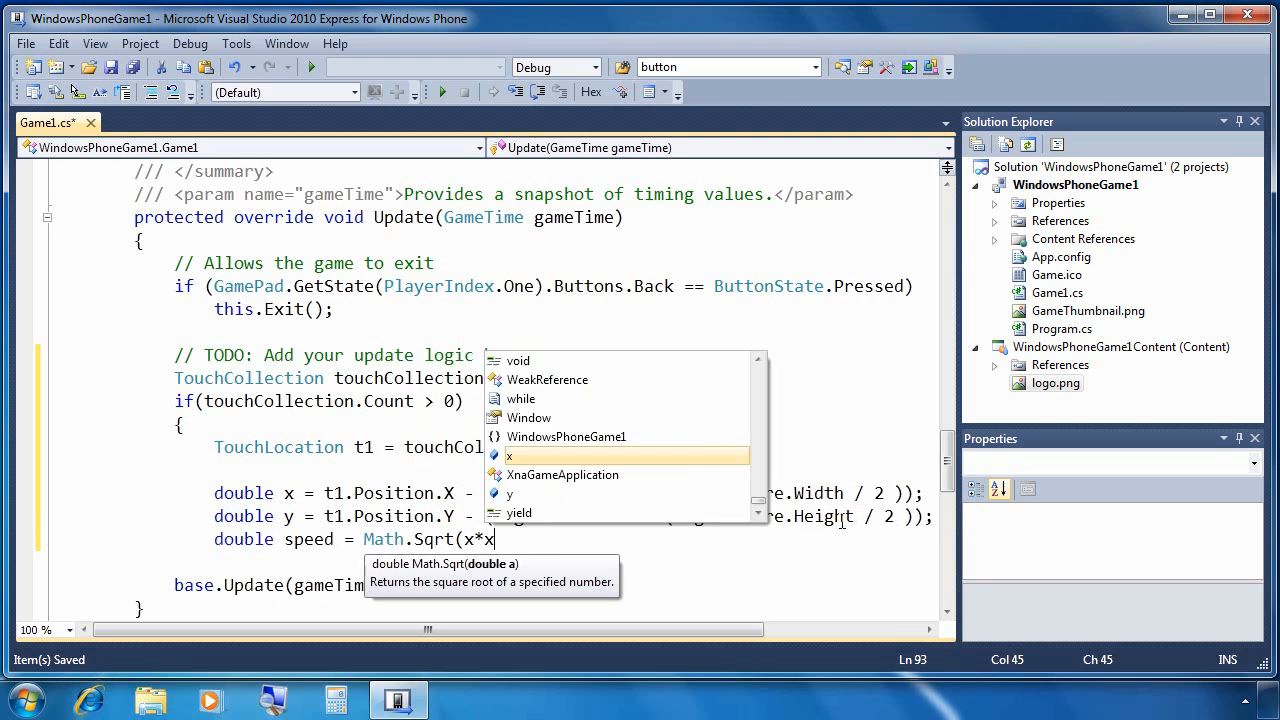
text(+y*y) / 20;)
text(double angle = (float)Math.Atan2()
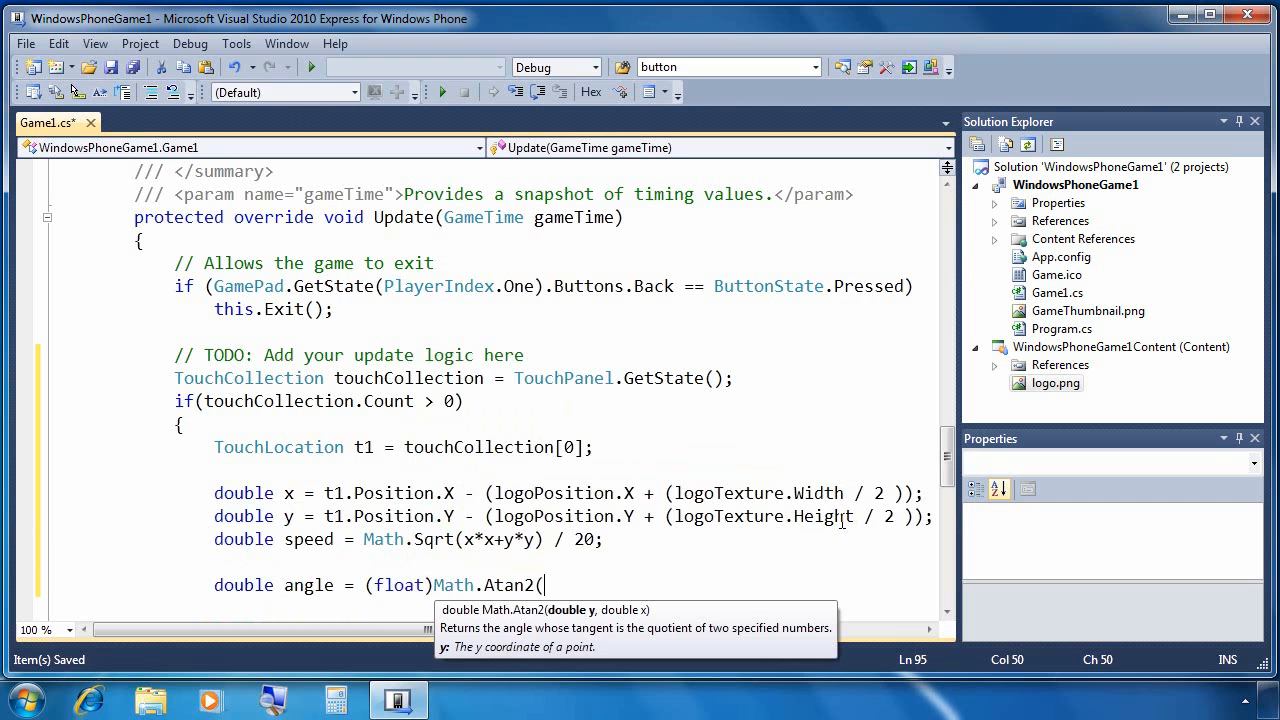
text(y,x);)
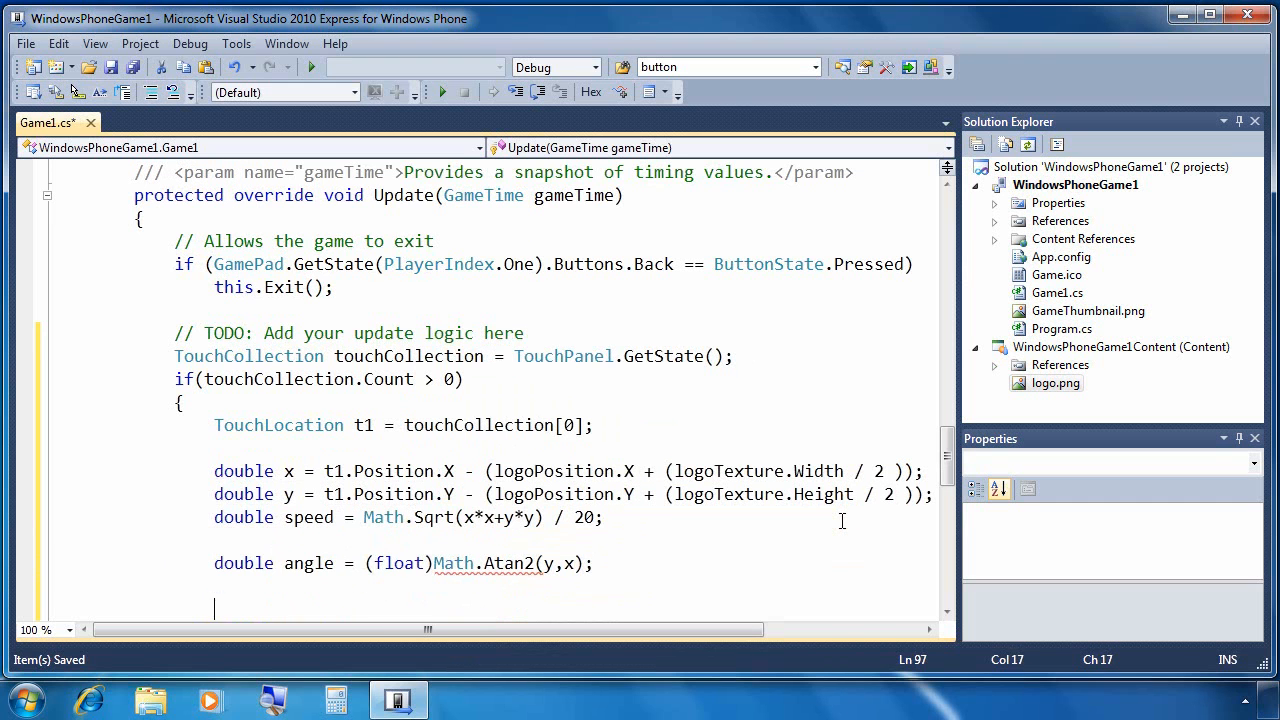
Advance logoPosition.X by (float)(speed*Math.Cos(angle)) and logoPosition.Y by the sine equivalent.
text(logoPosition.X +=)
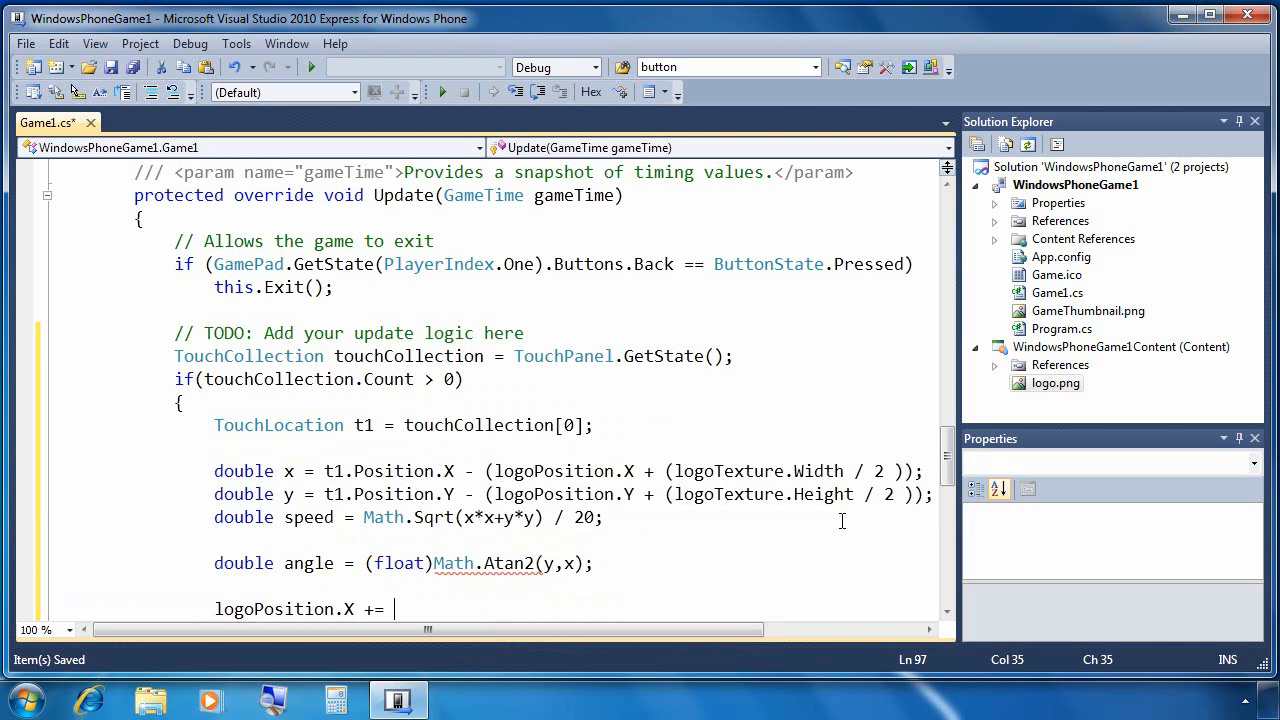
text((float)(speed*M)
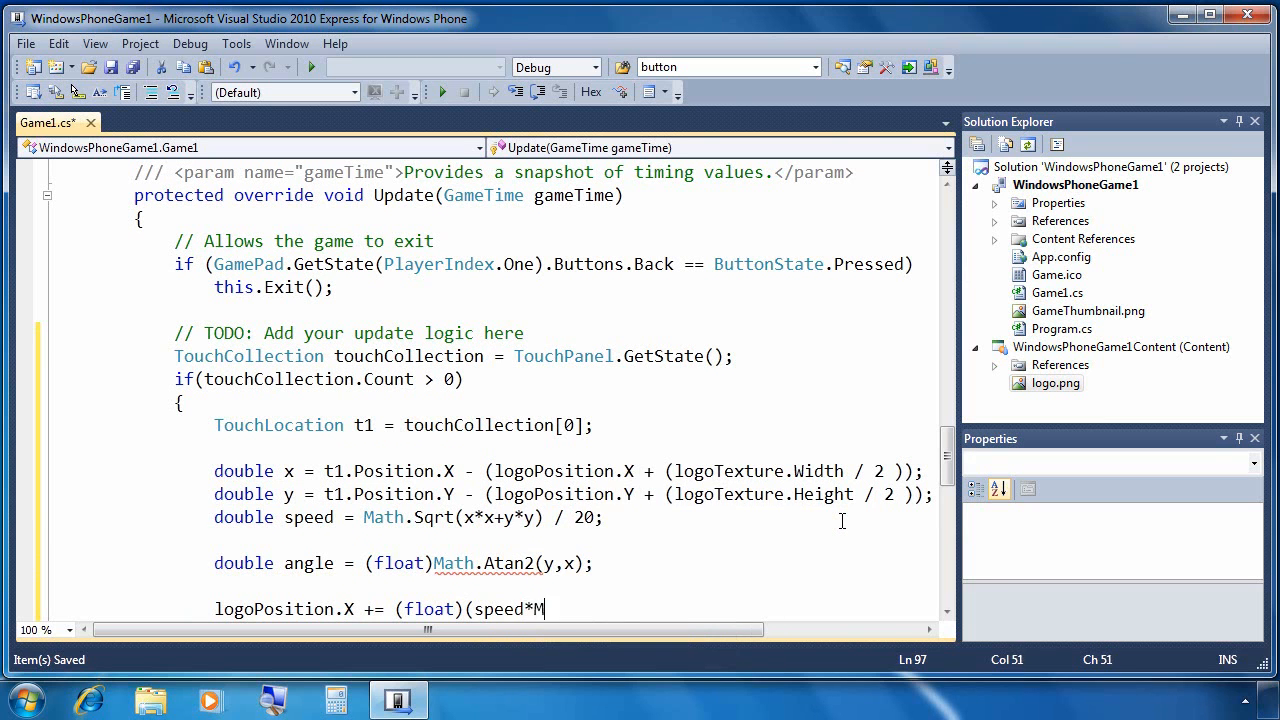
text(ath.Cos(angle));)
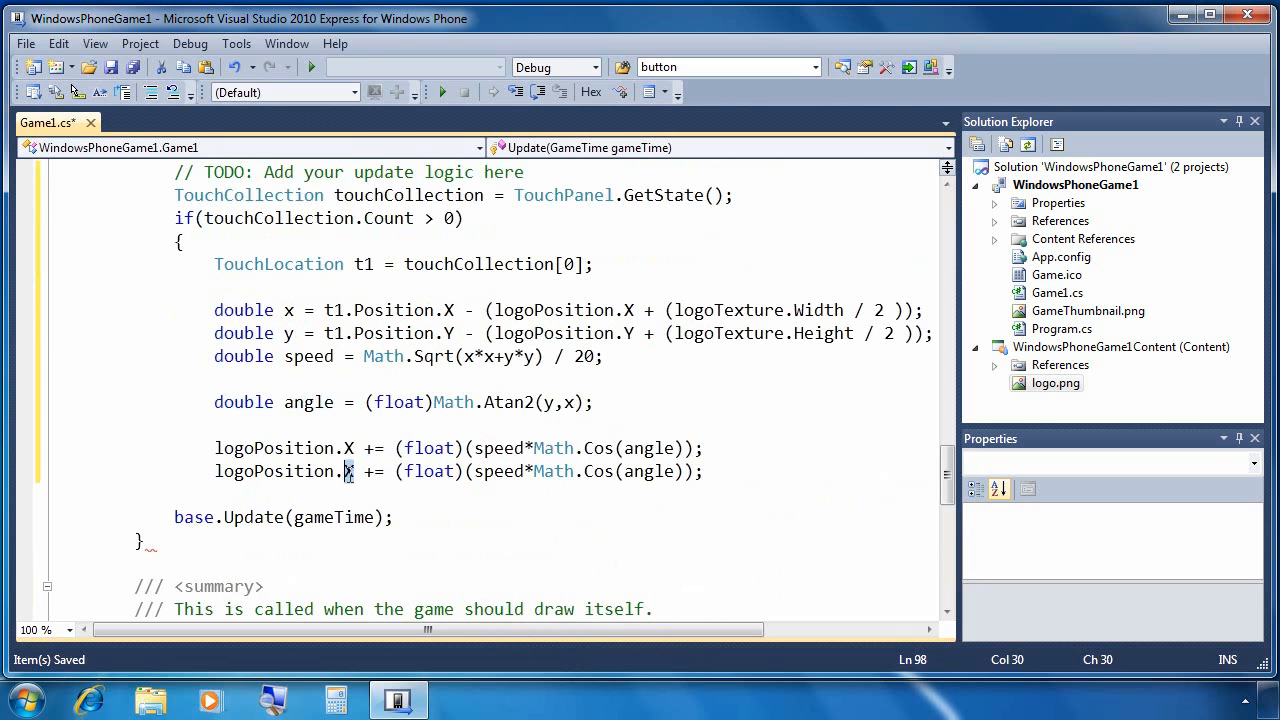
double_click(600, 472)
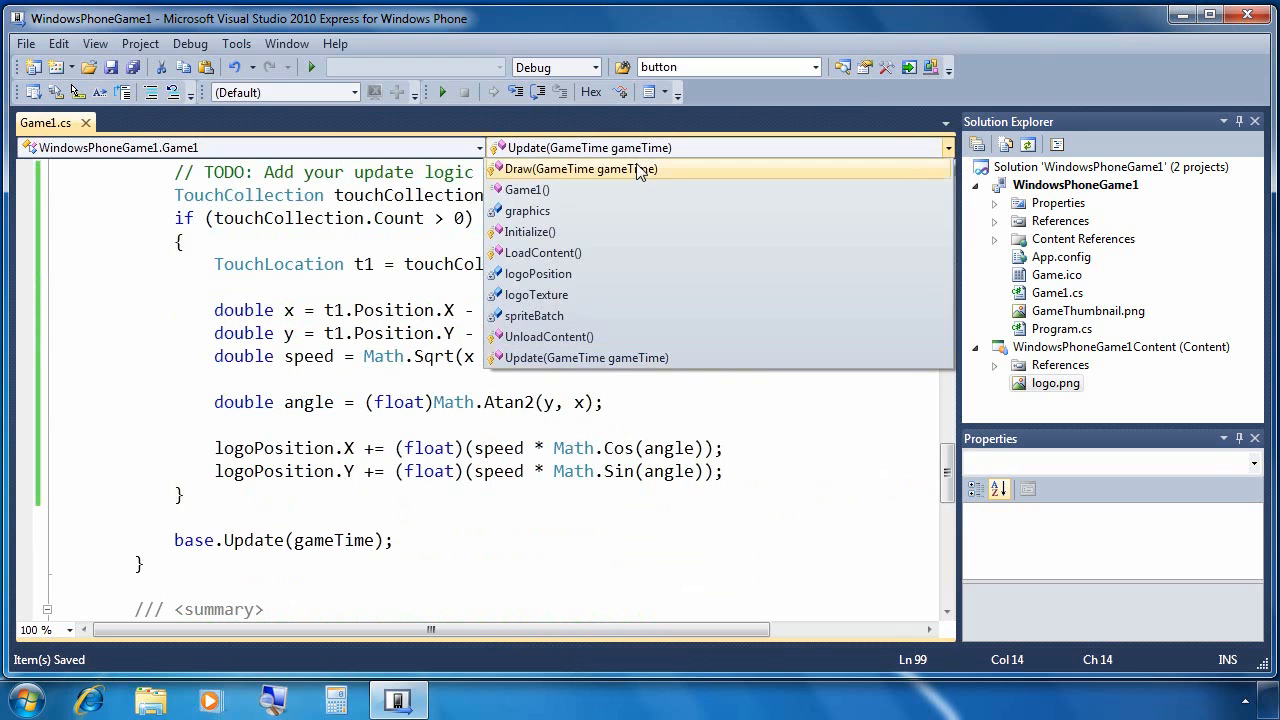
In Draw, clear to Black and begin the sprite batch with SpriteSortMode.Immediate and BlendState.AlphaBlend.
click(580, 168)
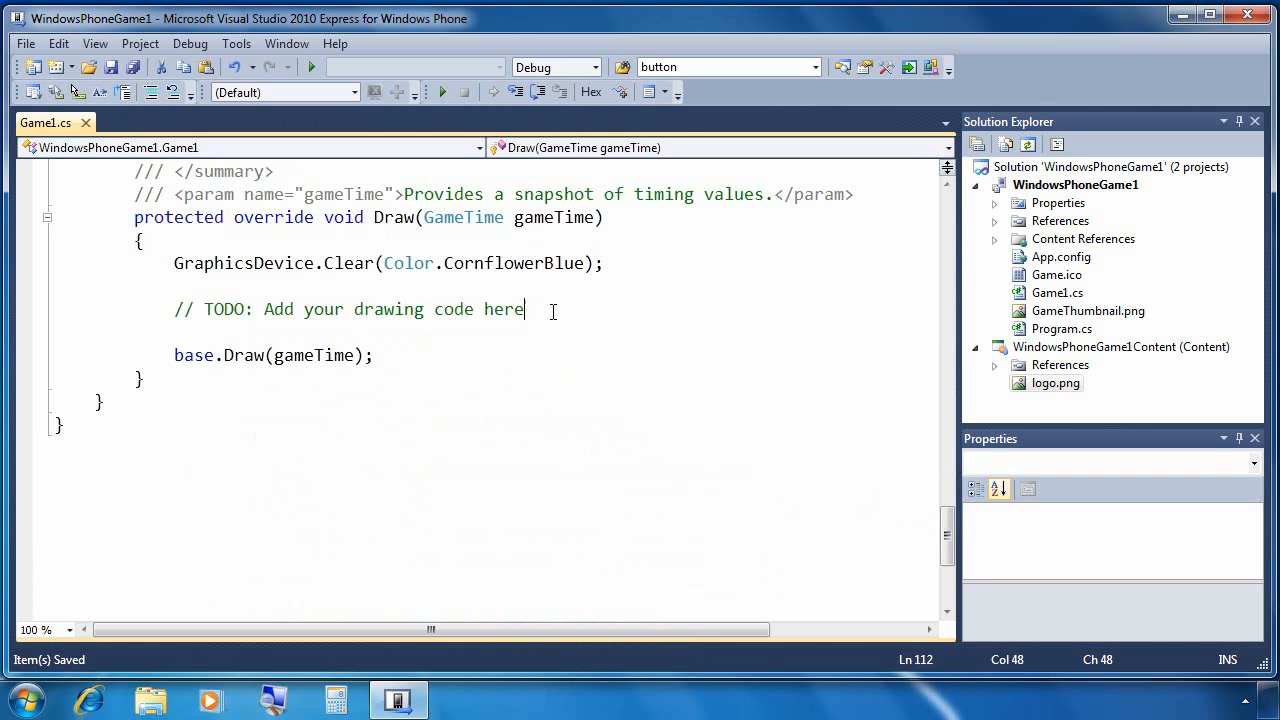
double_click(512, 264)
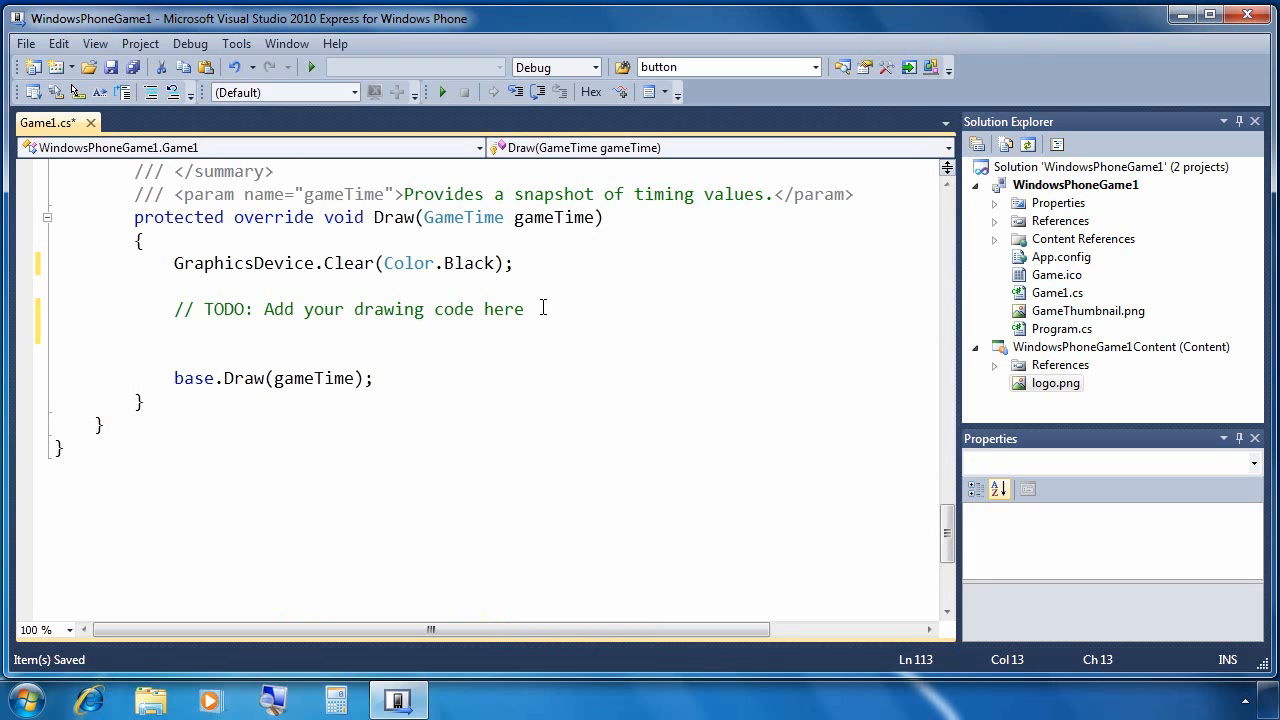
text(spriteBatc)
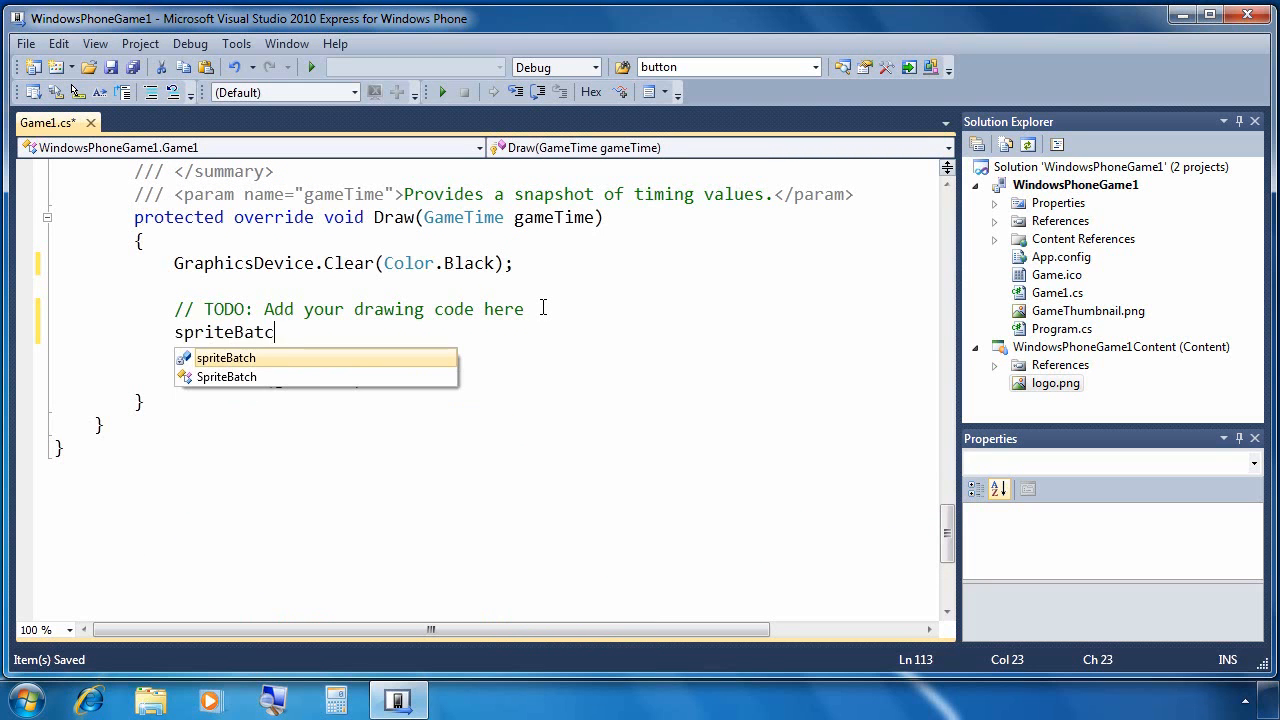
text(.Begin)
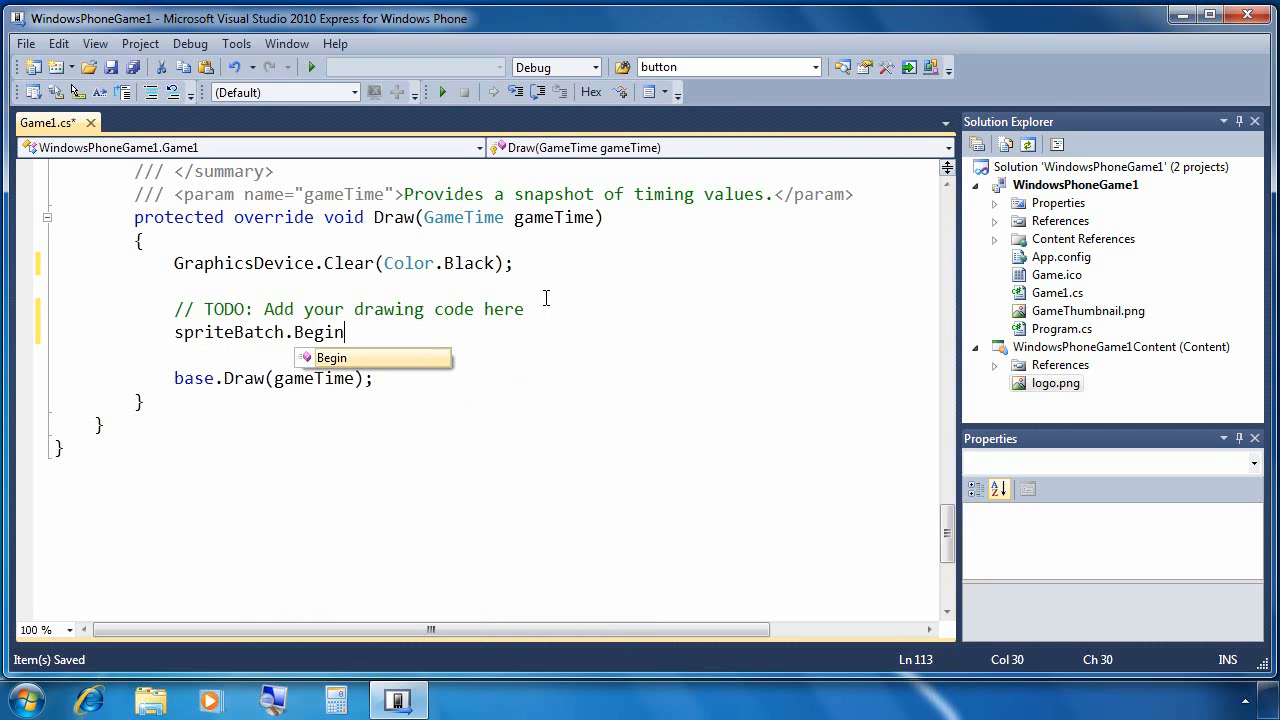
text((SpriteSortMode.)
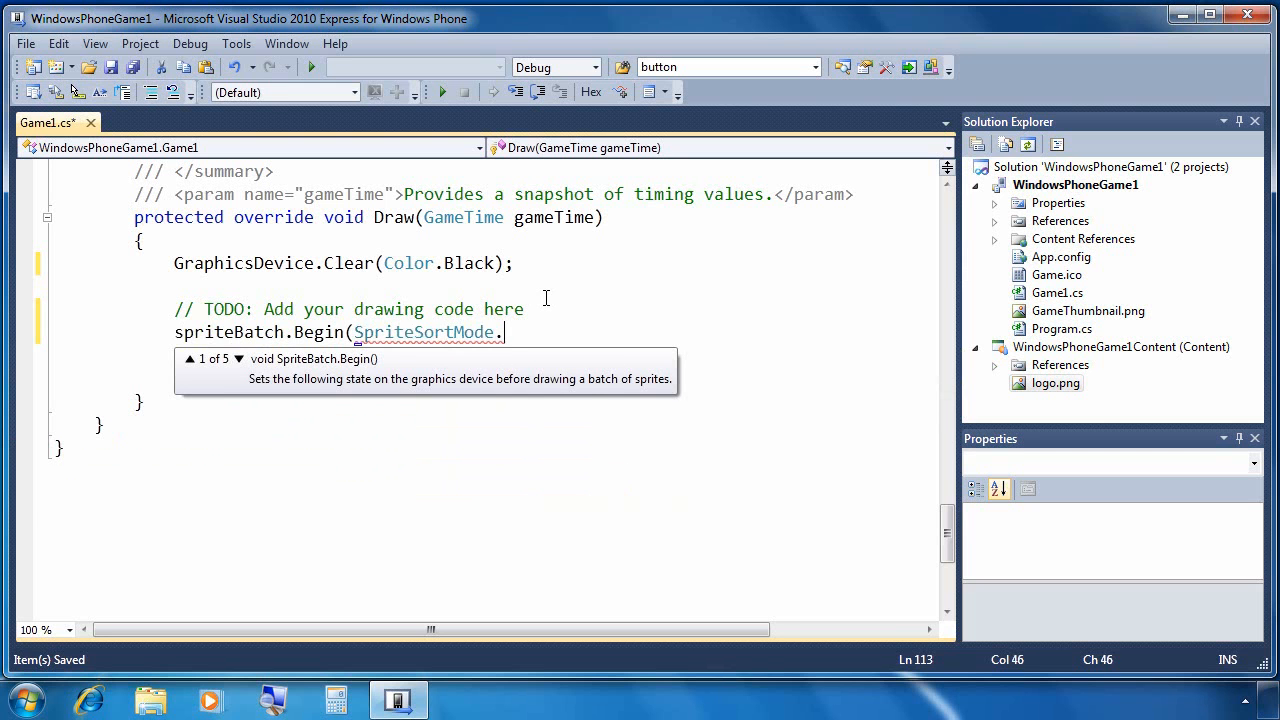
text(Immediate)
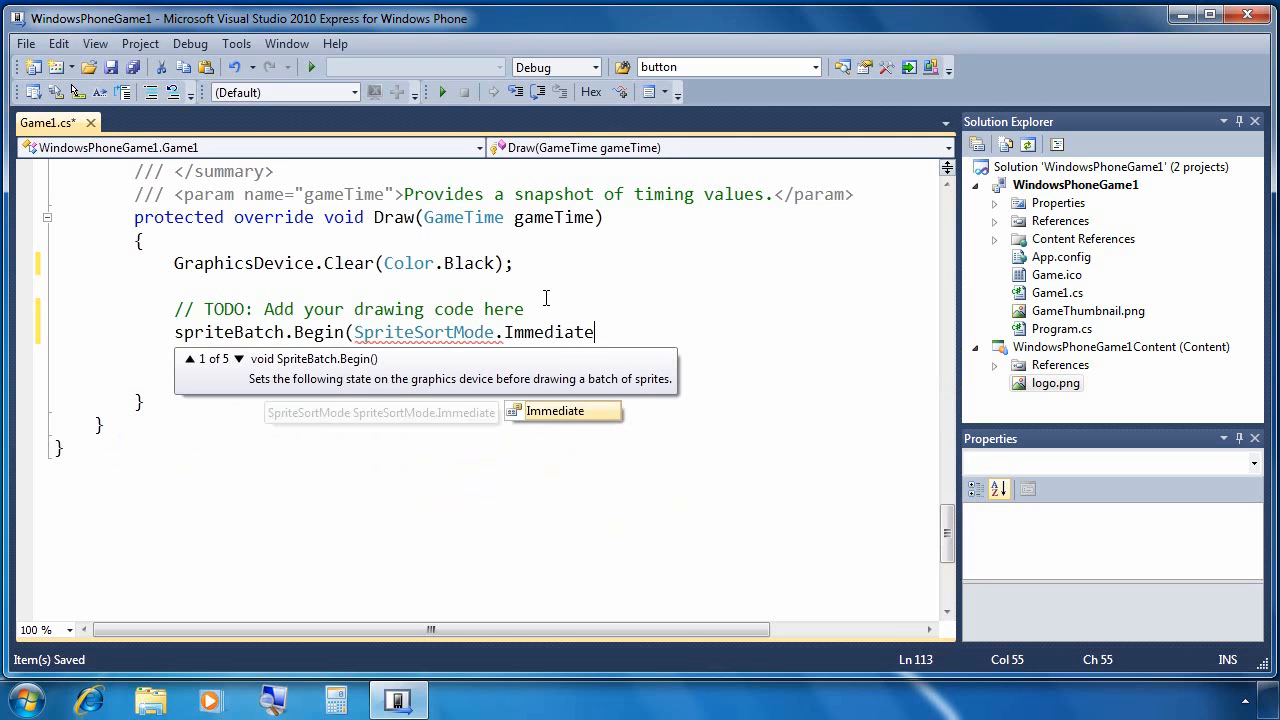
text(,)
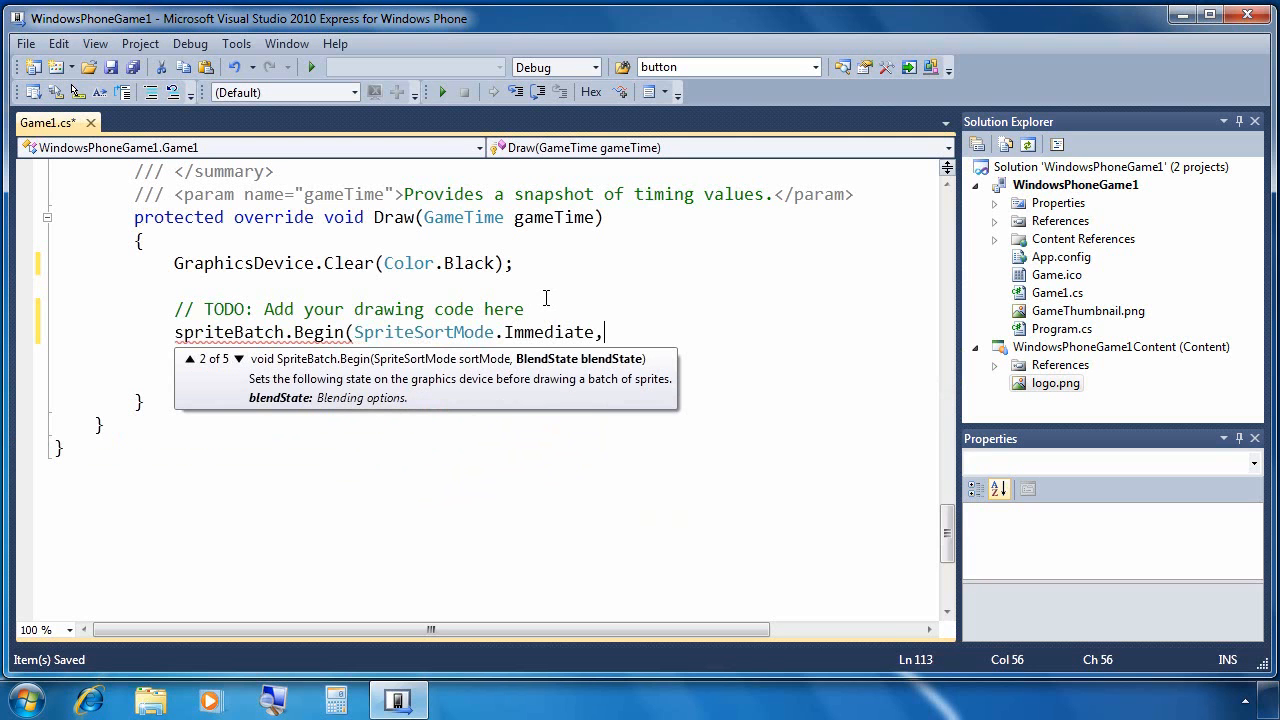
text(BlendState.AlphaBlend);)
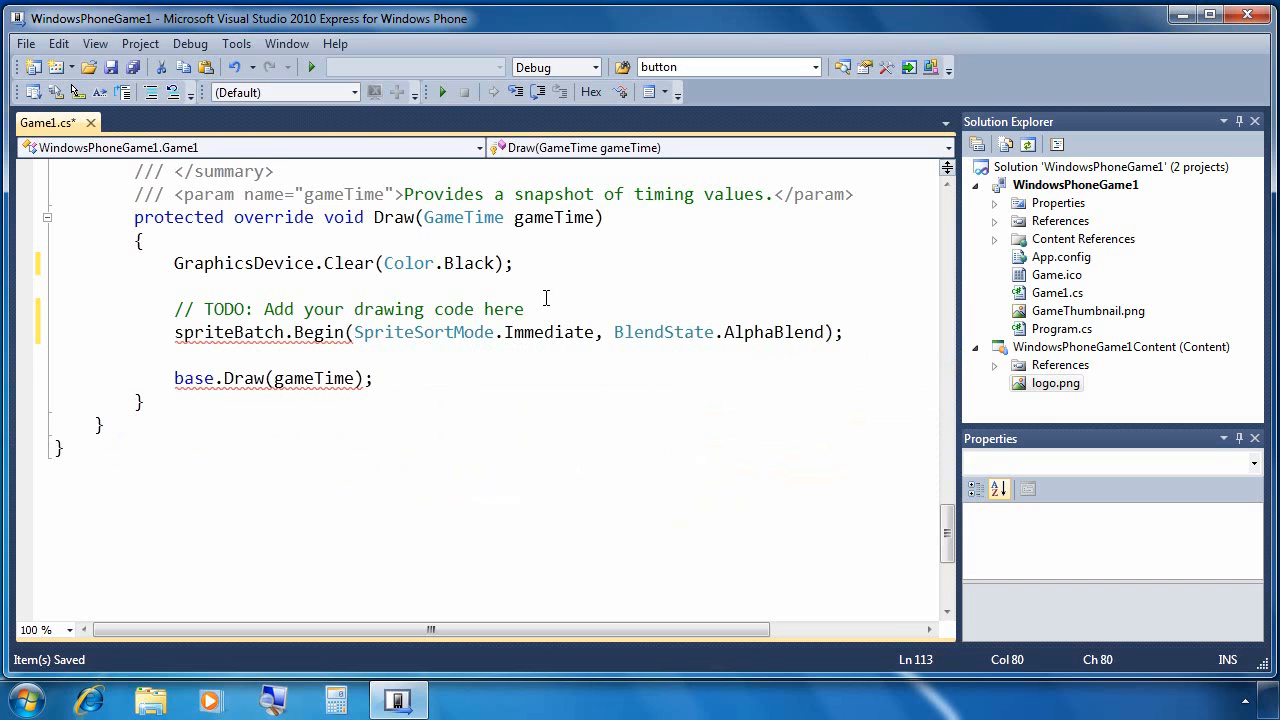
Draw logoTexture at logoPosition in Color.White and end the sprite batch.
text(spriteBatch)
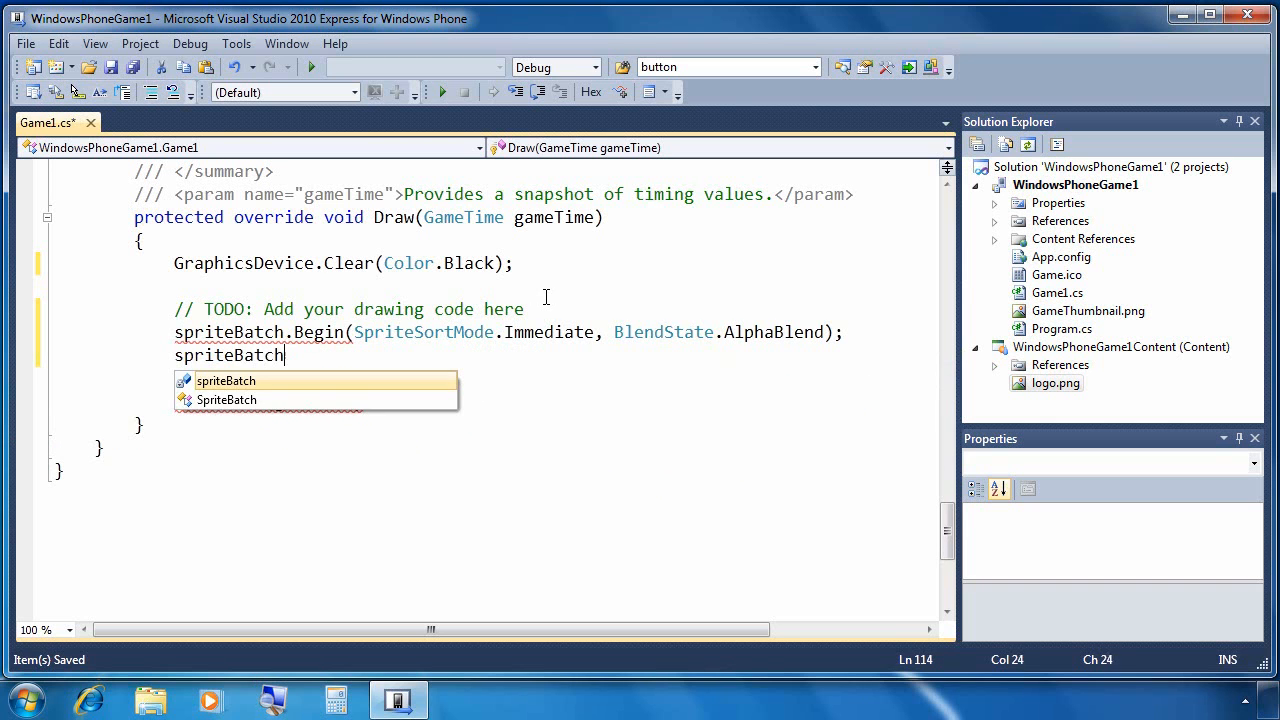
text(.Draw()
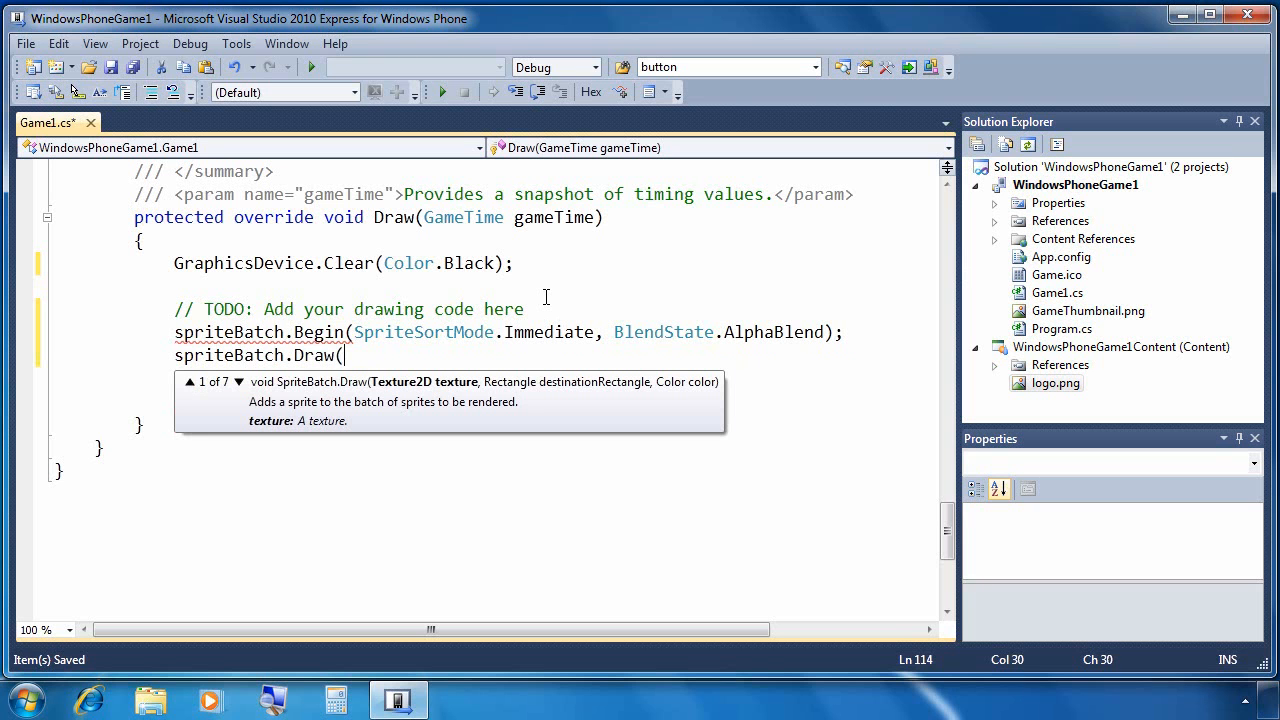
text(logoTexture, logoPosition,)
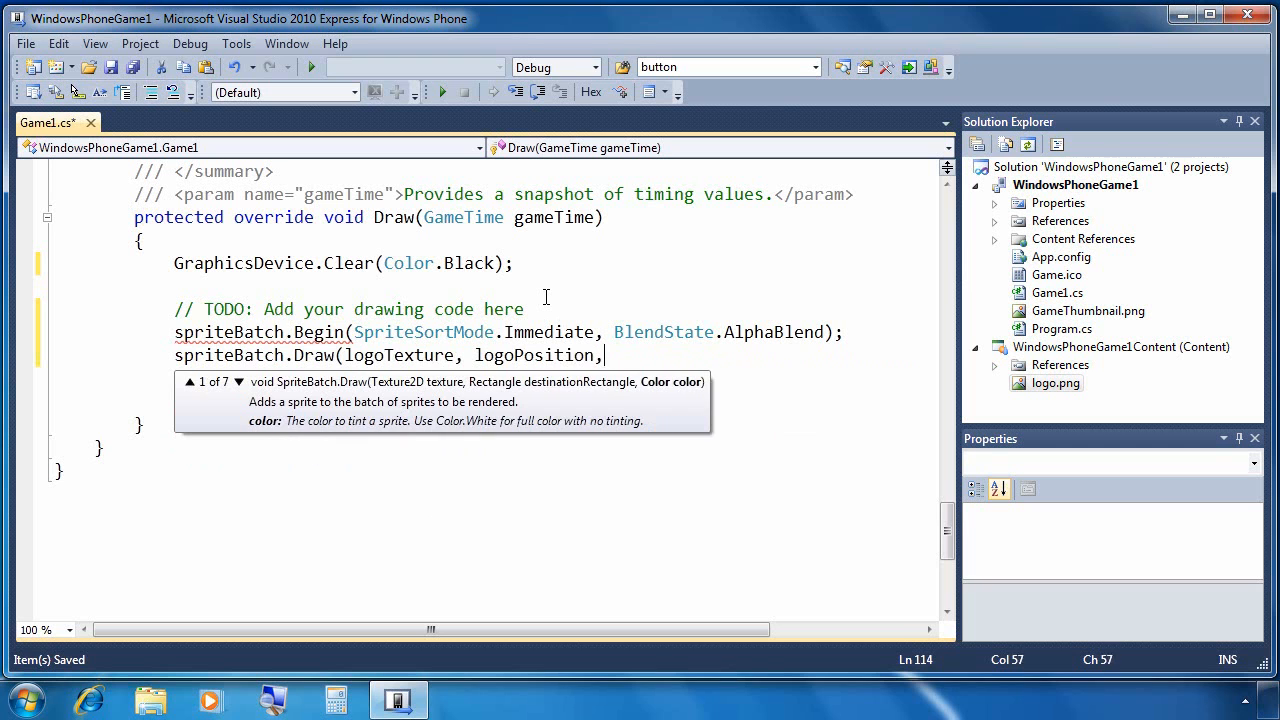
text(Color.White);)
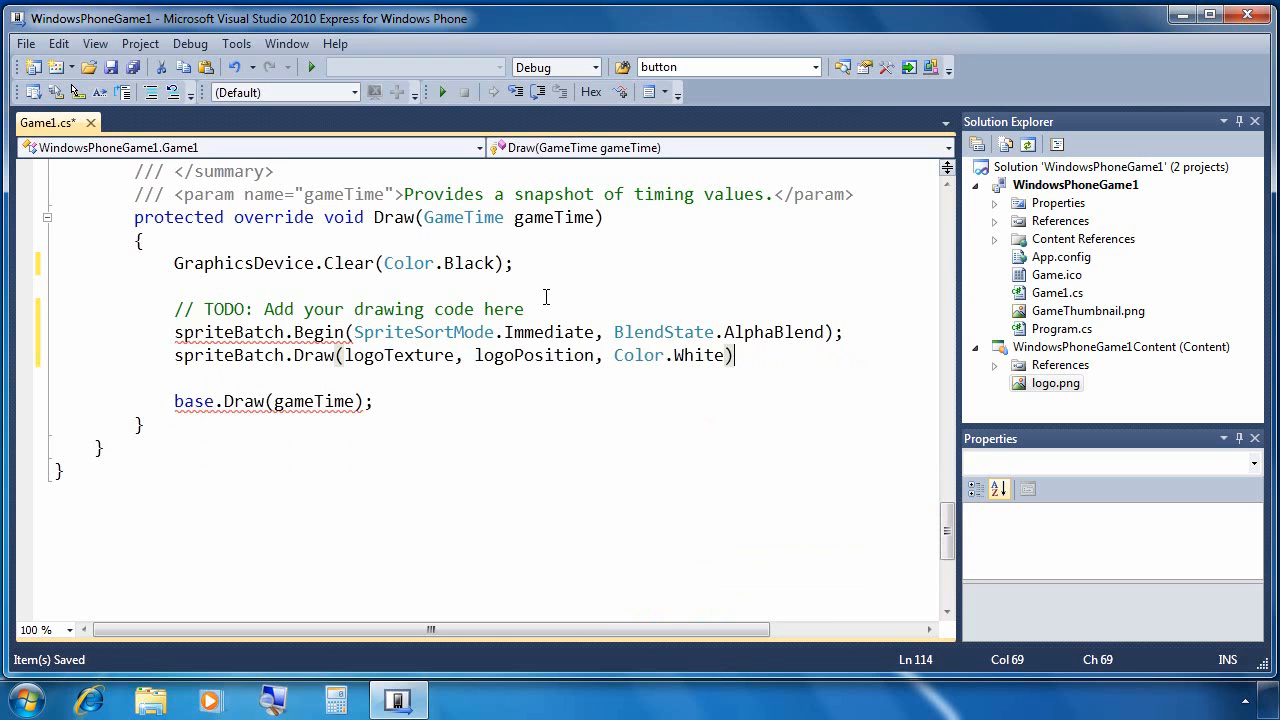
text(s)
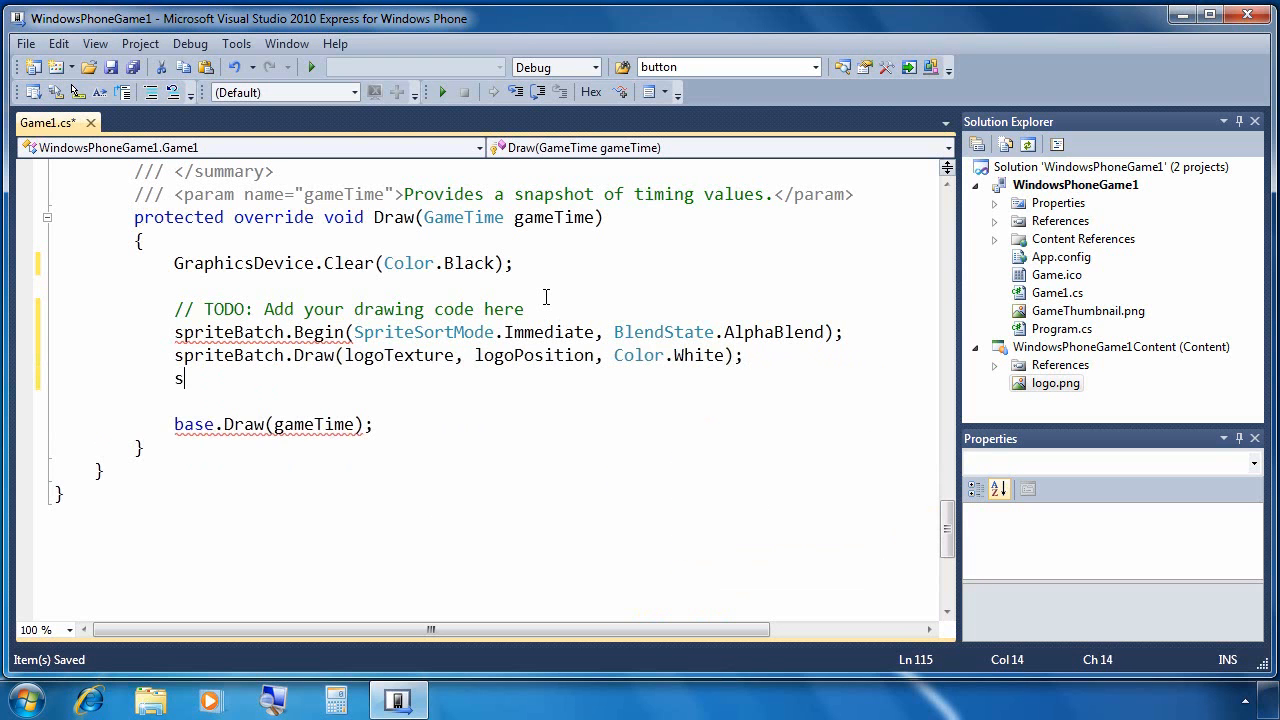
text(priteBatch.End();)
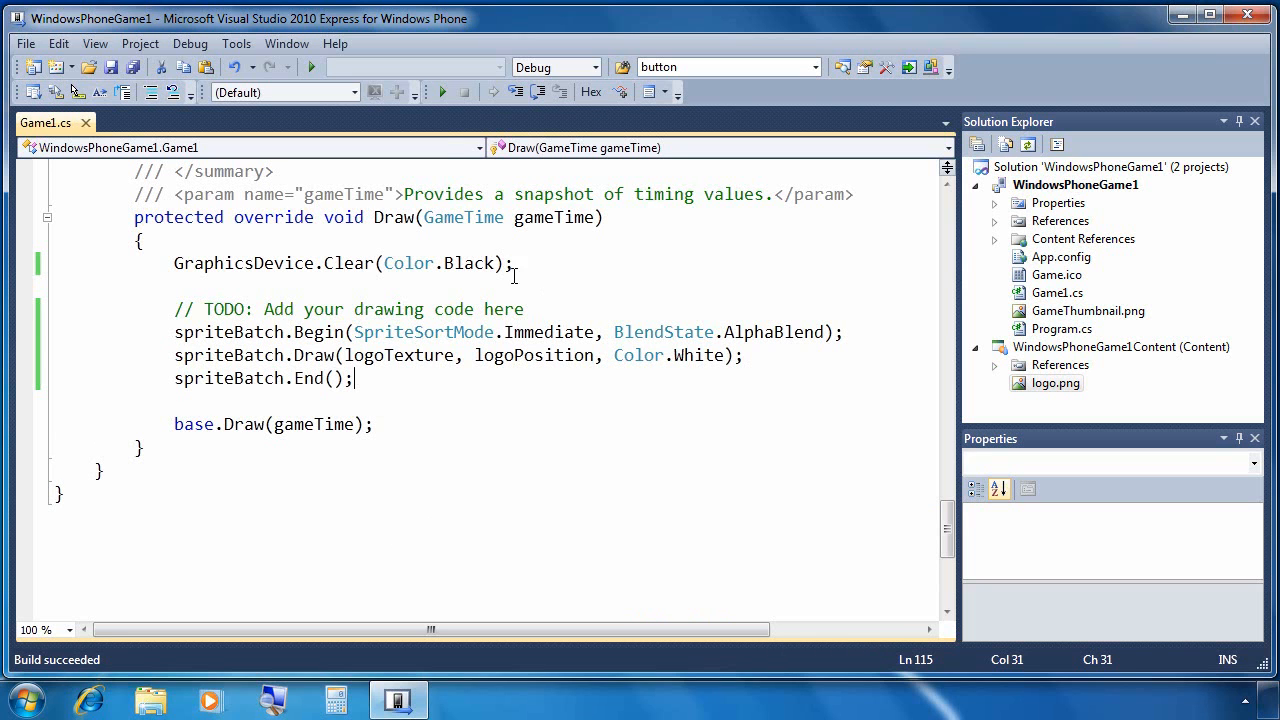
Start debugging to deploy to the Windows Phone Emulator and touch its screen to send the logo there.
click(310, 66)
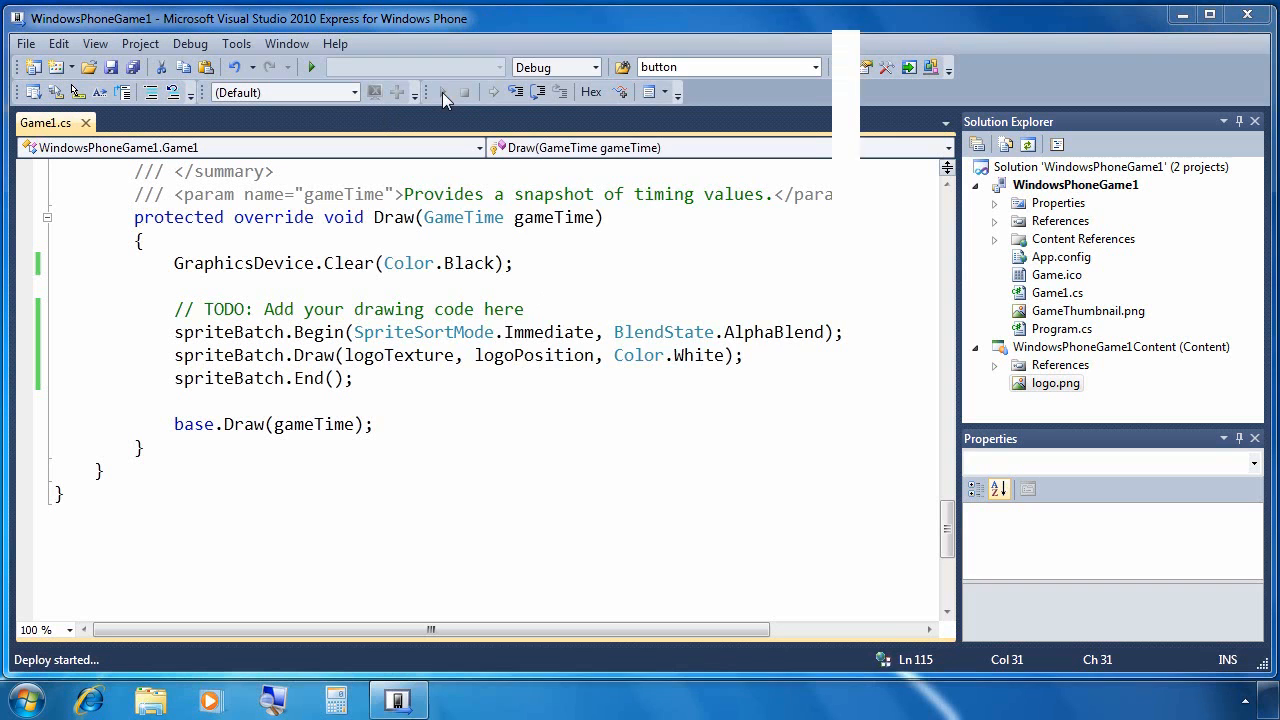
click(310, 68)
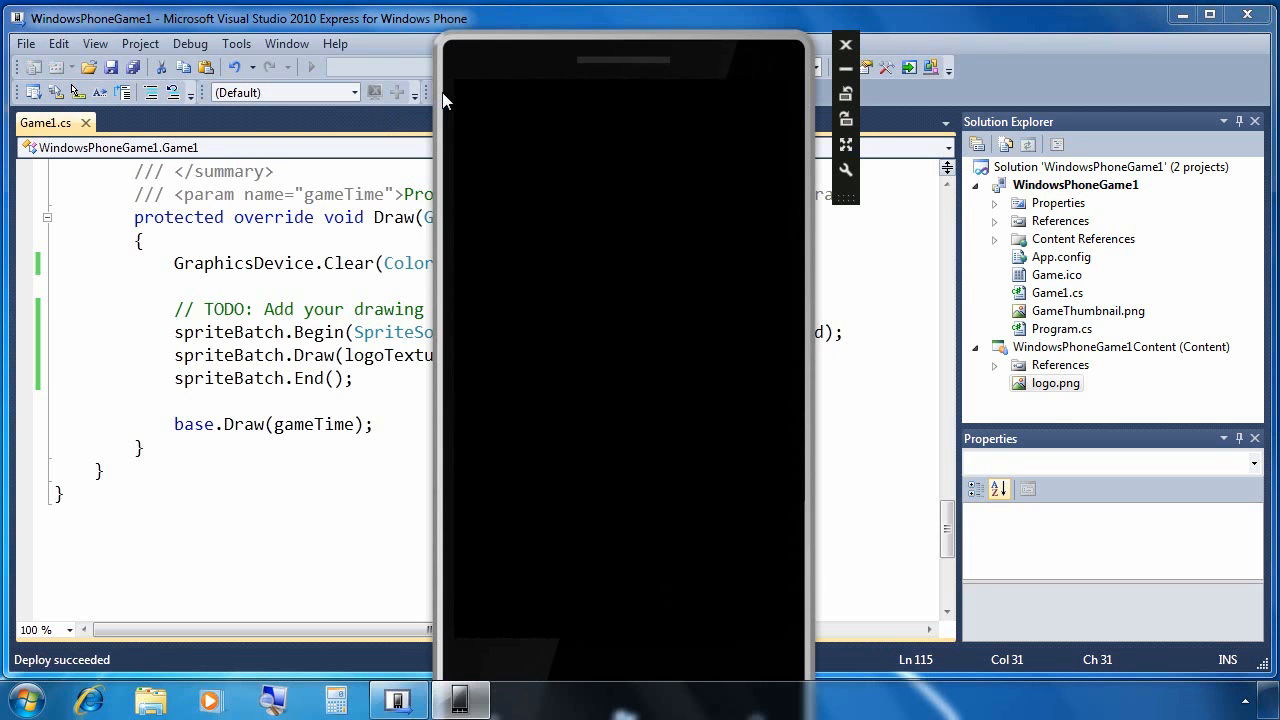
click(308, 68)
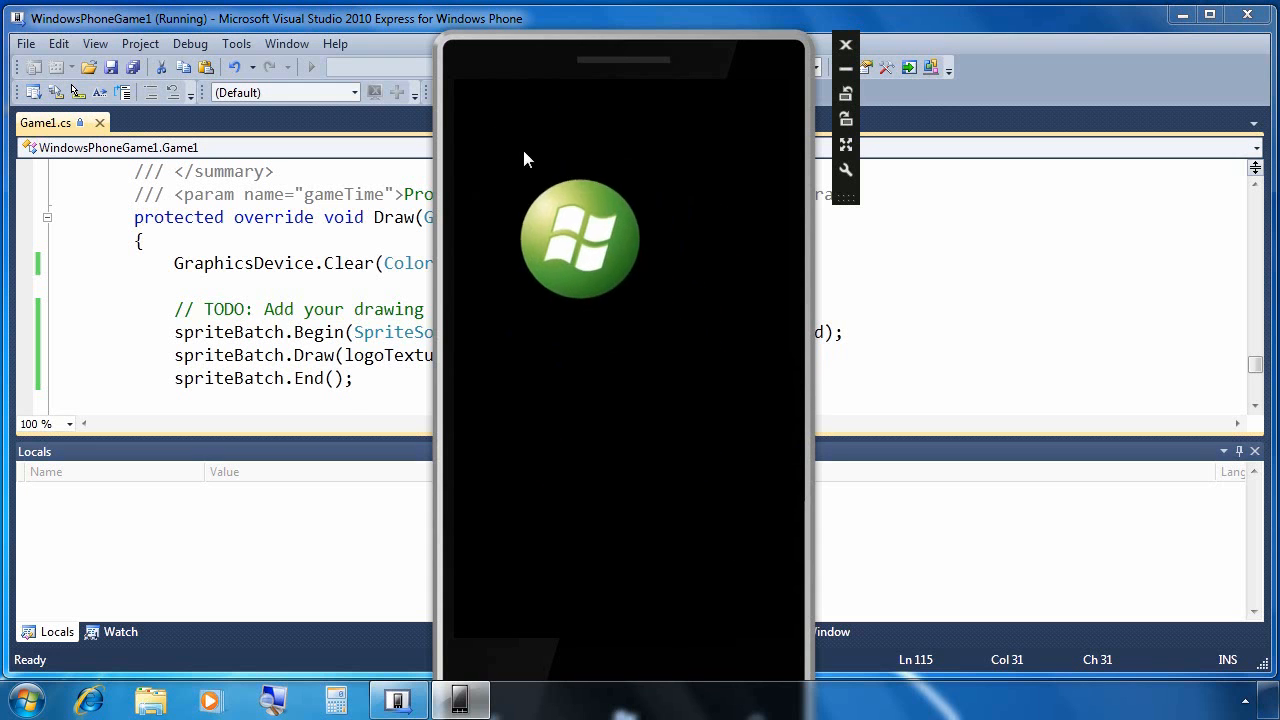
mouse_move(550, 284)
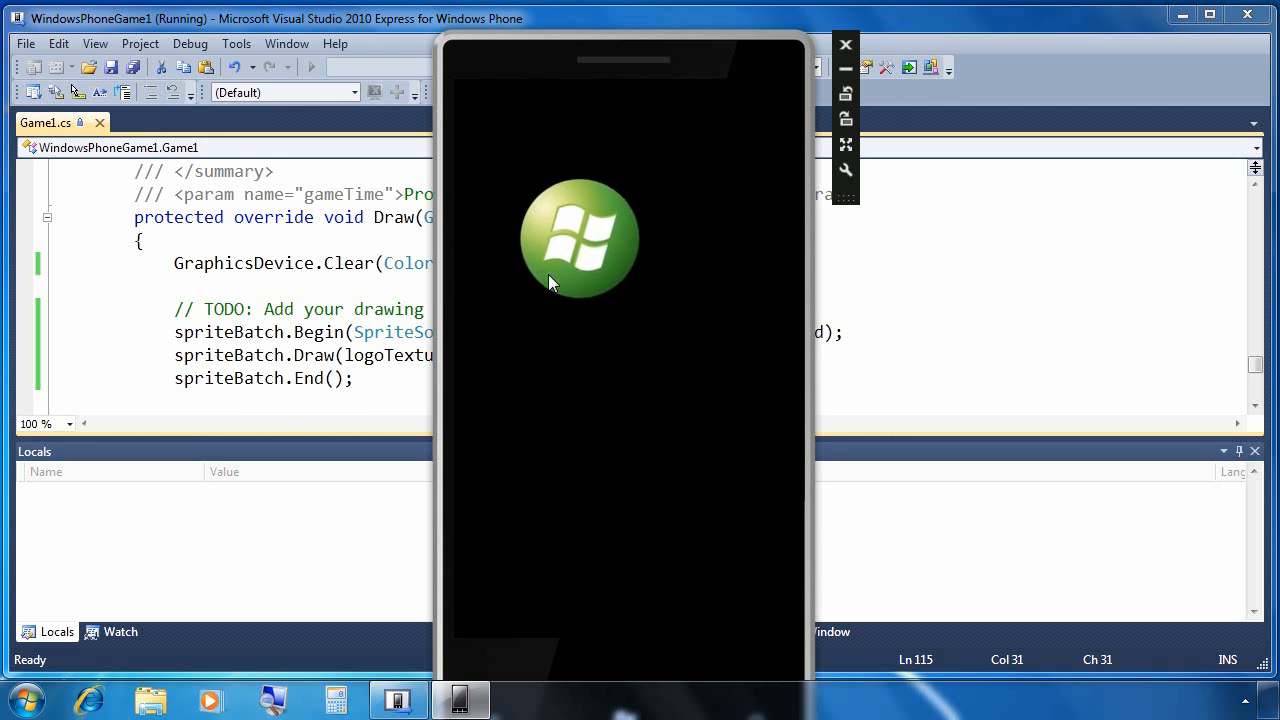